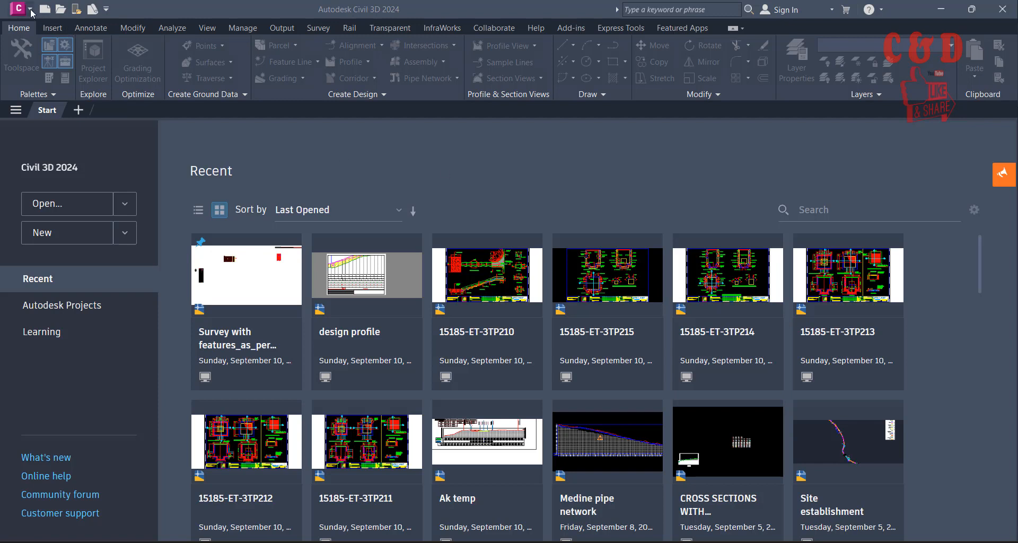
- Start a new drawing from the application menu, bringing up the Select template dialog
click(15, 10)
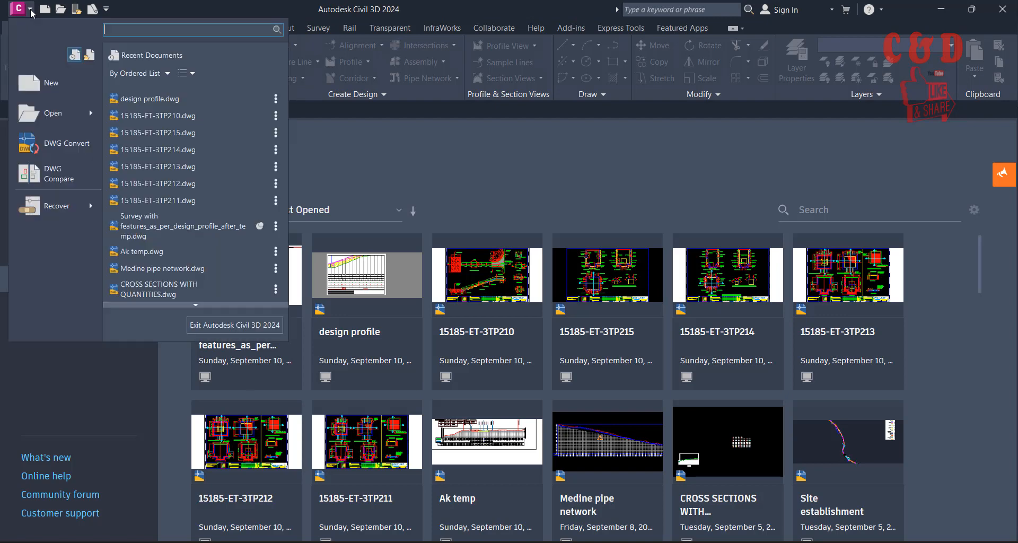
mouse_move(58, 89)
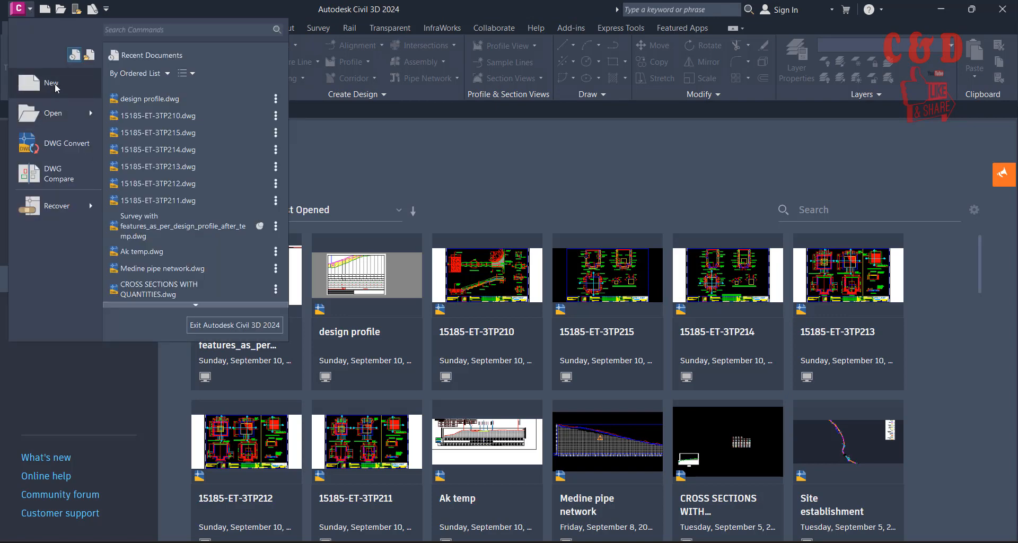
click(50, 82)
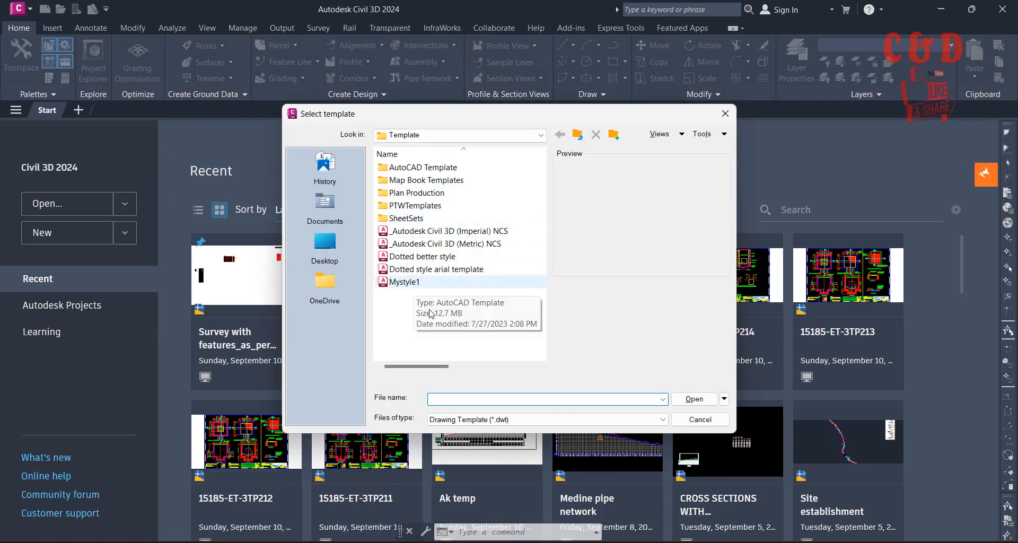
- Create a blank Drawing1 from the _Autodesk Civil 3D (Metric) NCS template
click(447, 244)
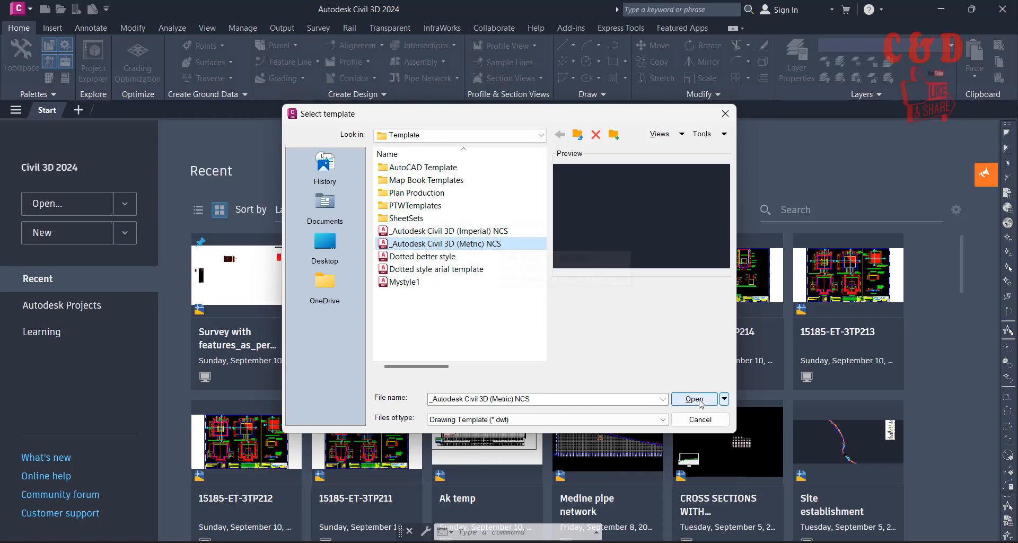
click(693, 399)
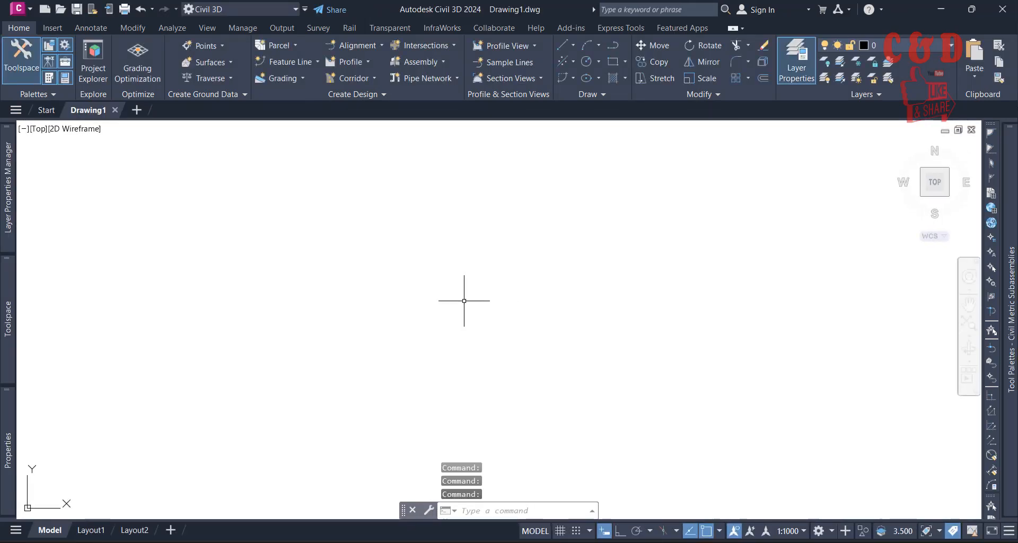
mouse_move(346, 328)
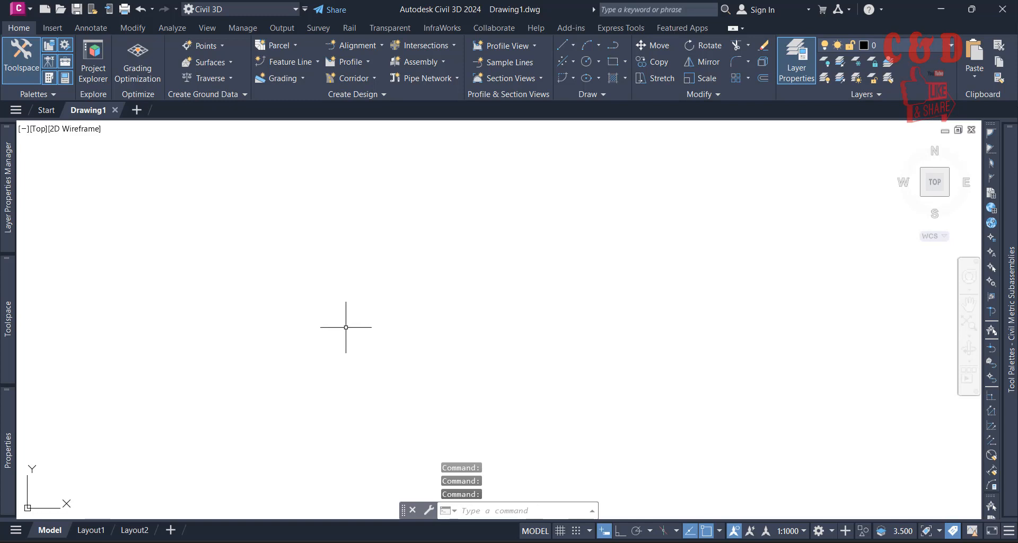
mouse_move(354, 317)
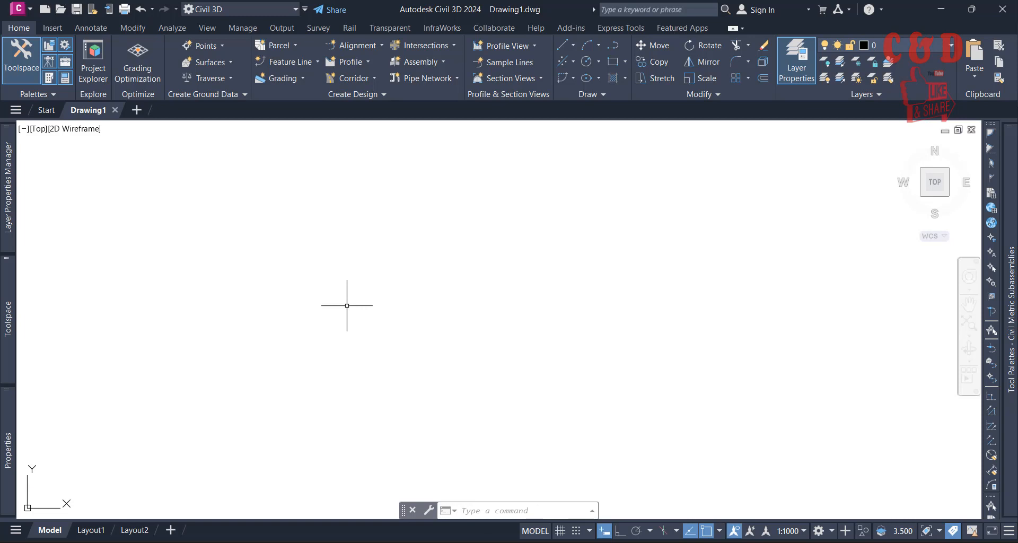
mouse_move(197, 315)
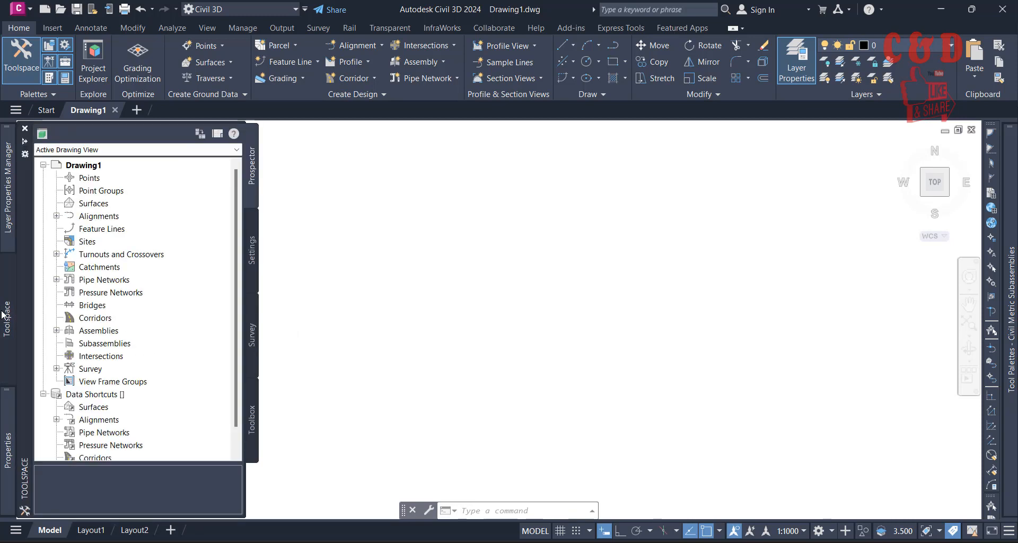
mouse_move(89, 178)
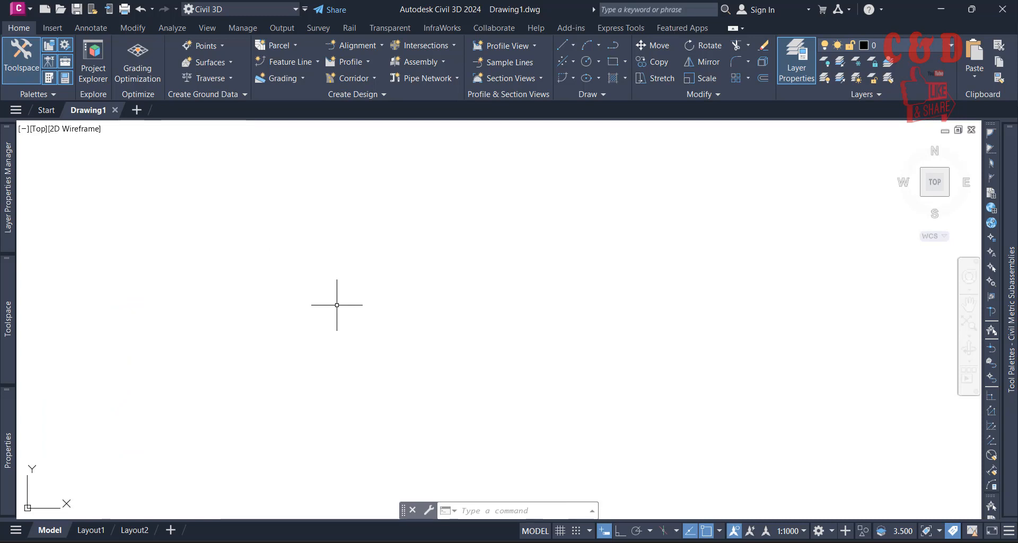
mouse_move(569, 323)
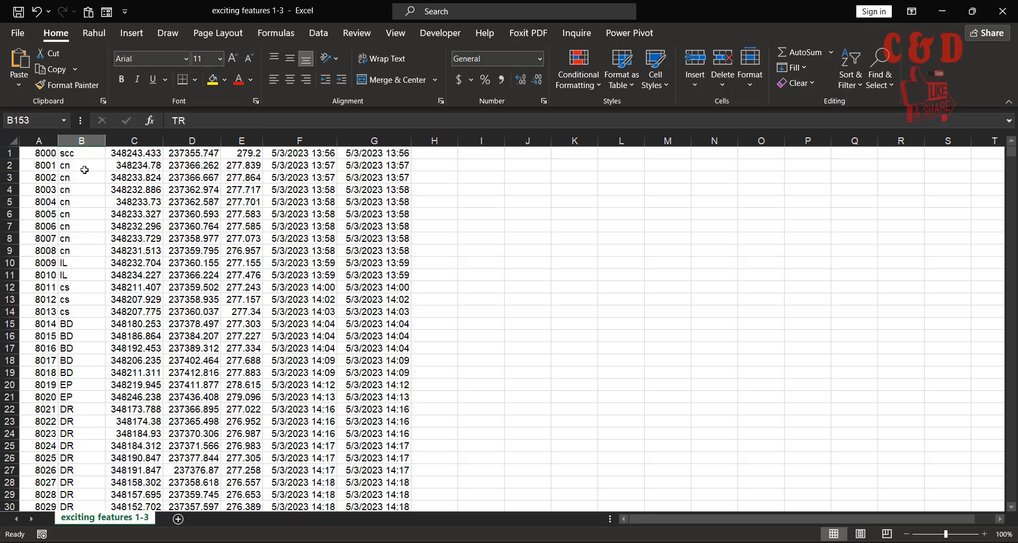
click(38, 152)
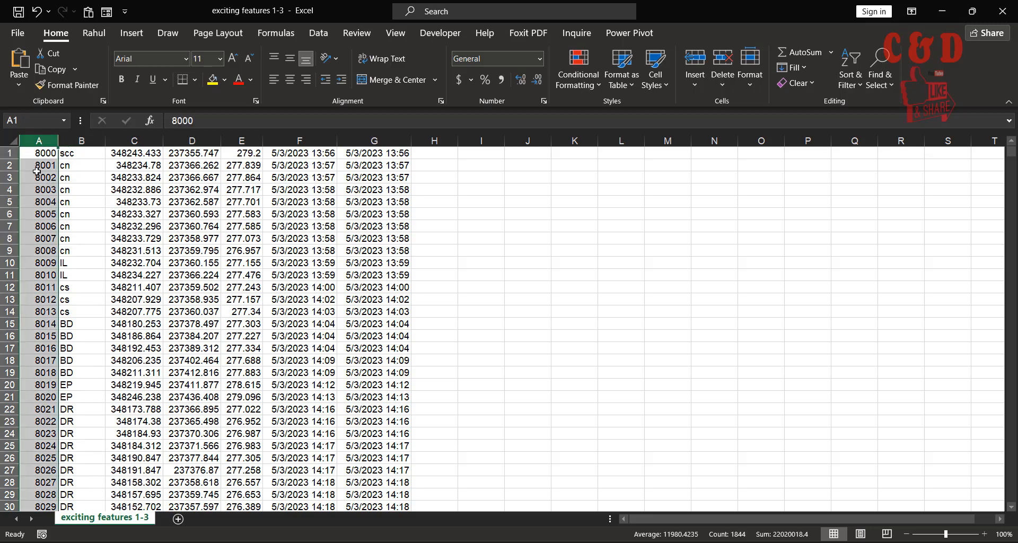
click(82, 141)
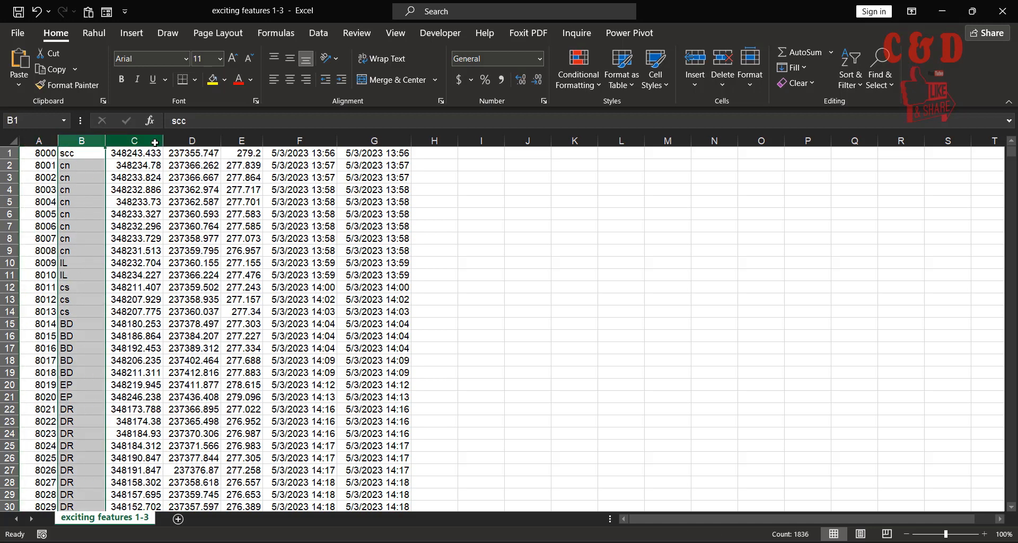
click(133, 141)
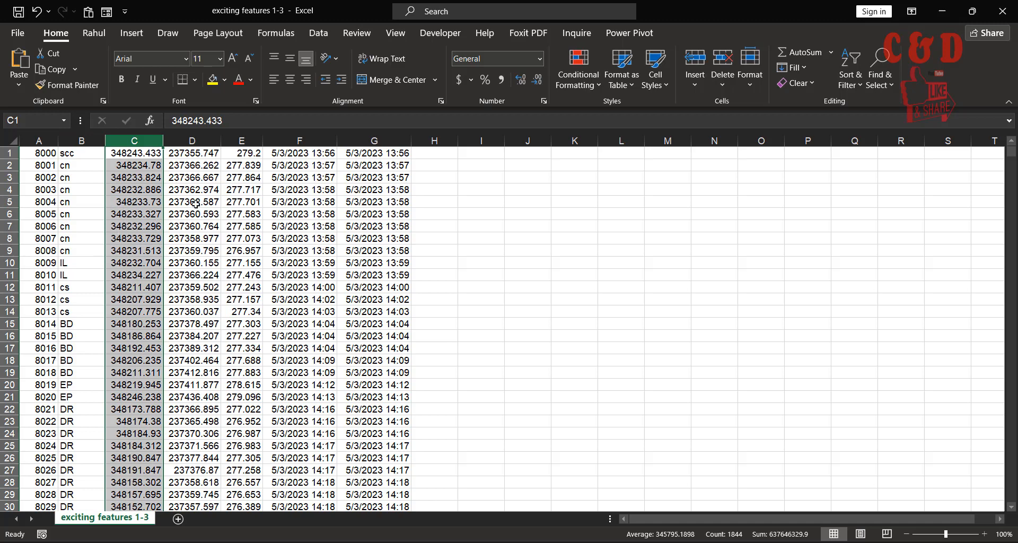
click(134, 153)
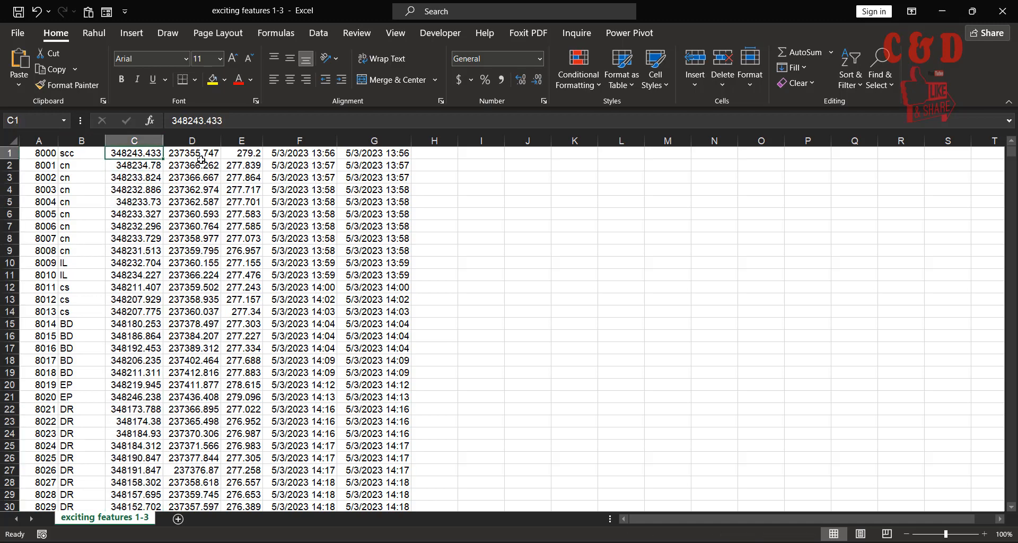
click(191, 141)
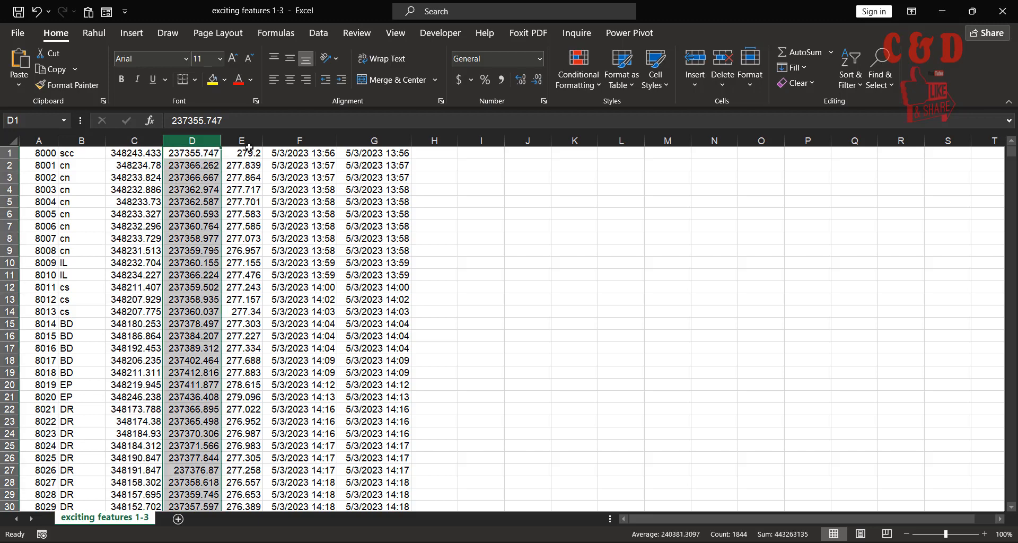
click(242, 153)
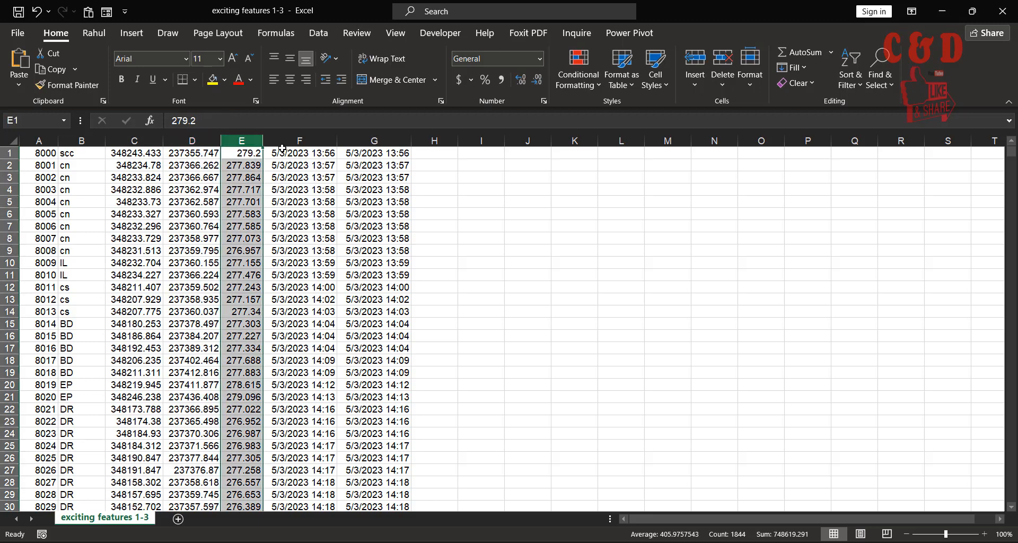
click(299, 154)
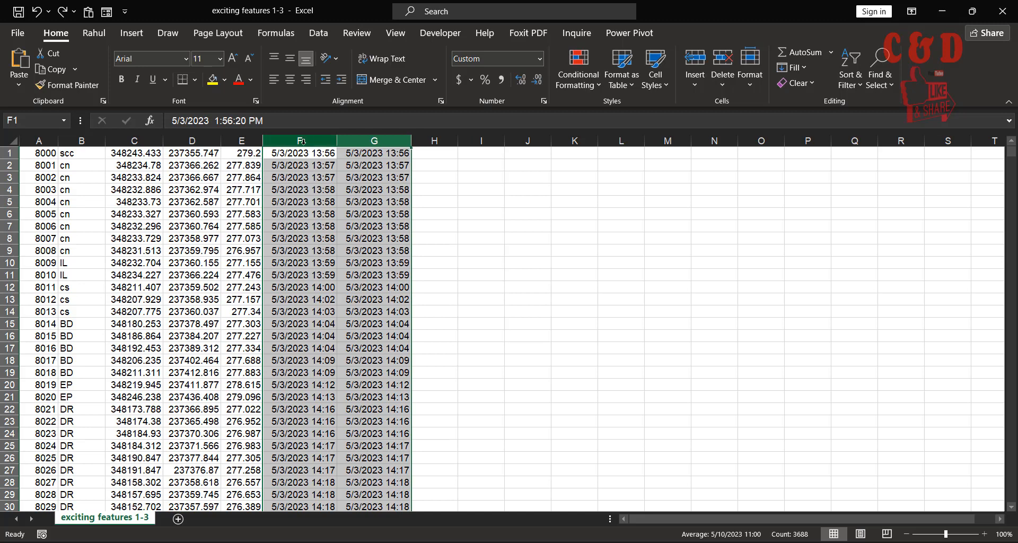
- Delete the selected timestamp columns F:G with Ctrl+-, leaving point numbers, codes and coordinates
key(Ctrl+-)
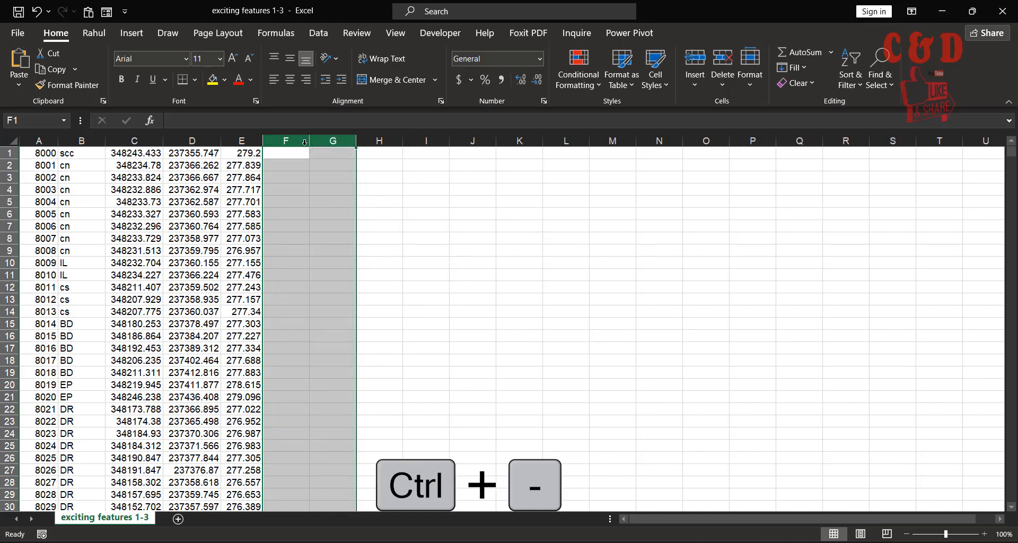
click(379, 275)
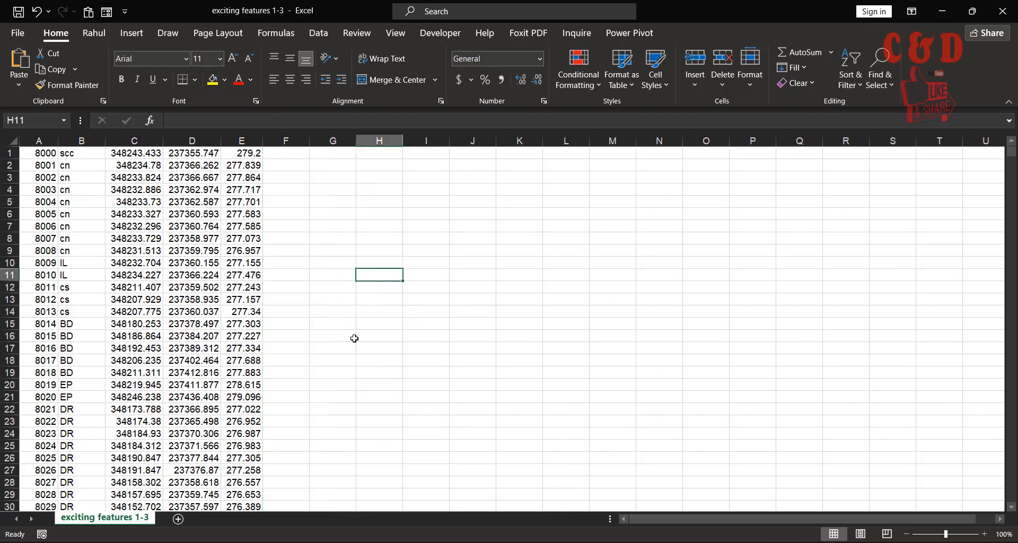
mouse_move(306, 266)
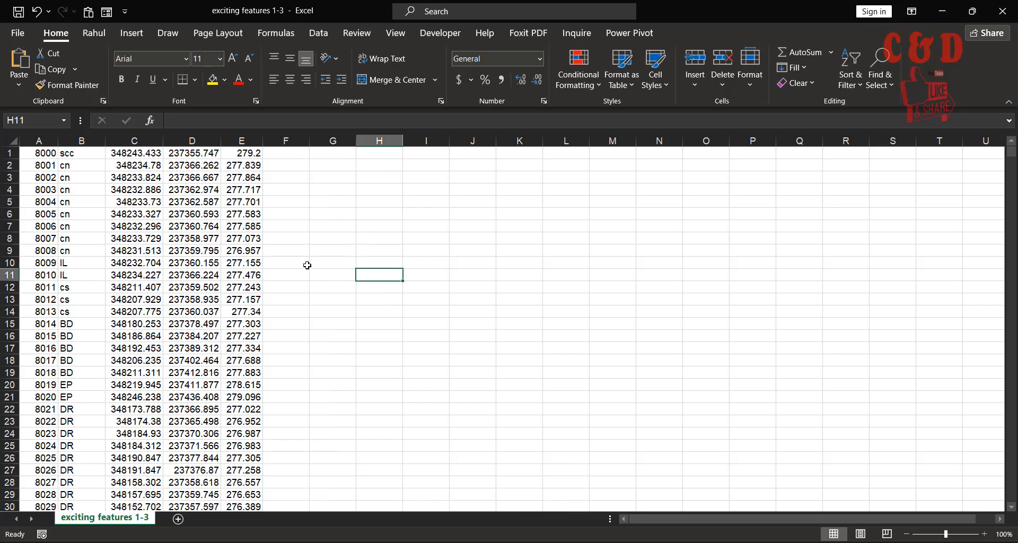
mouse_move(299, 267)
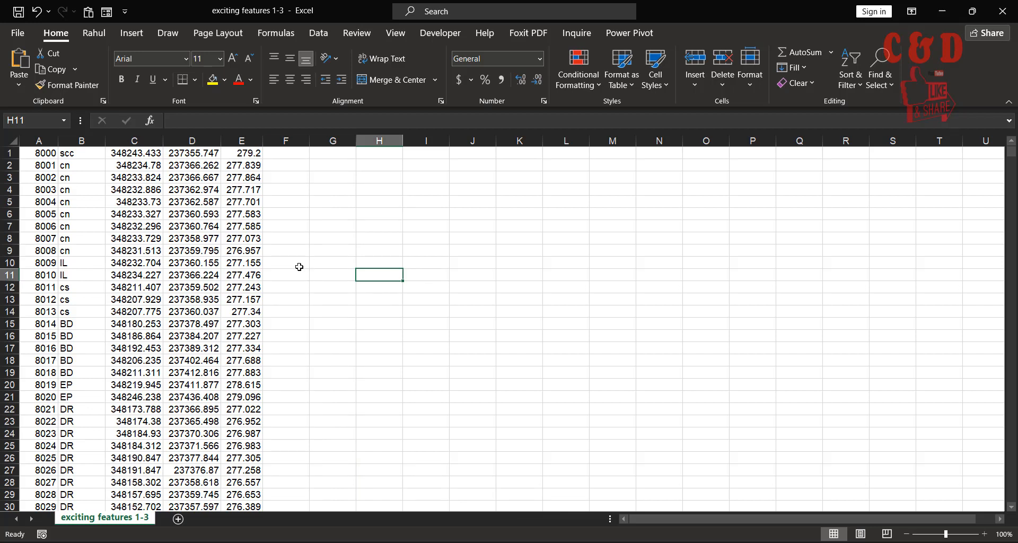
mouse_move(126, 159)
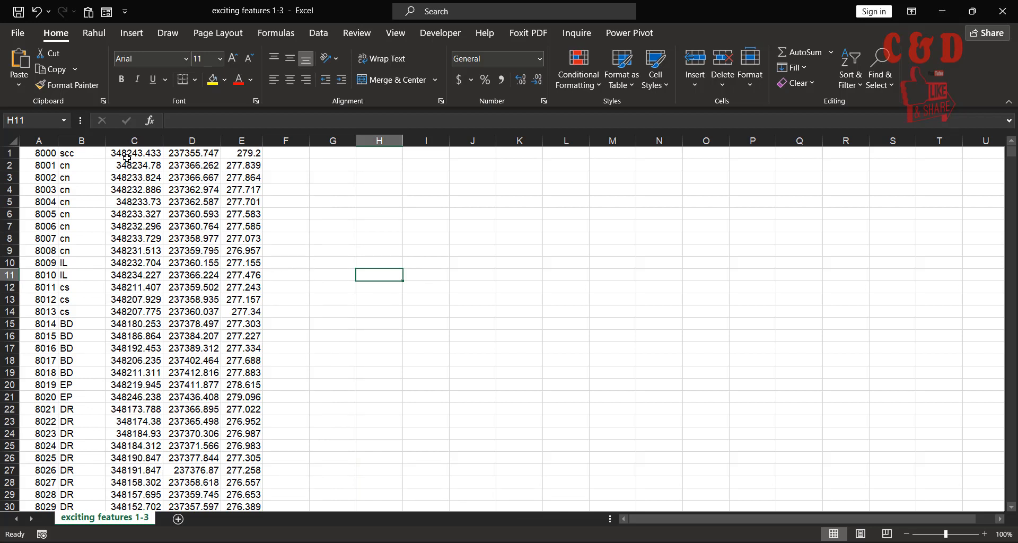
- Review column C's coordinates down to the last record at row 1844 and settle in cell C1845
click(133, 141)
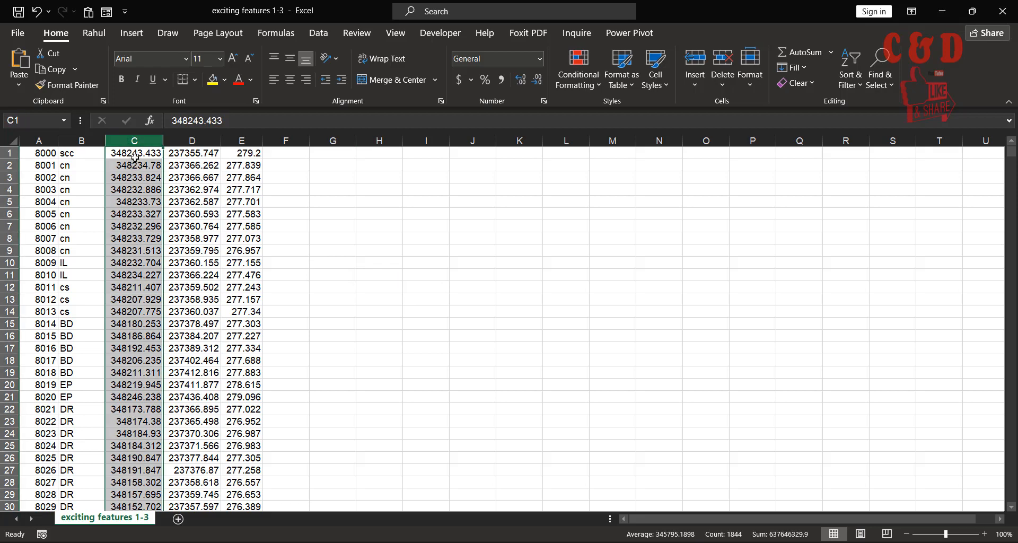
mouse_move(191, 159)
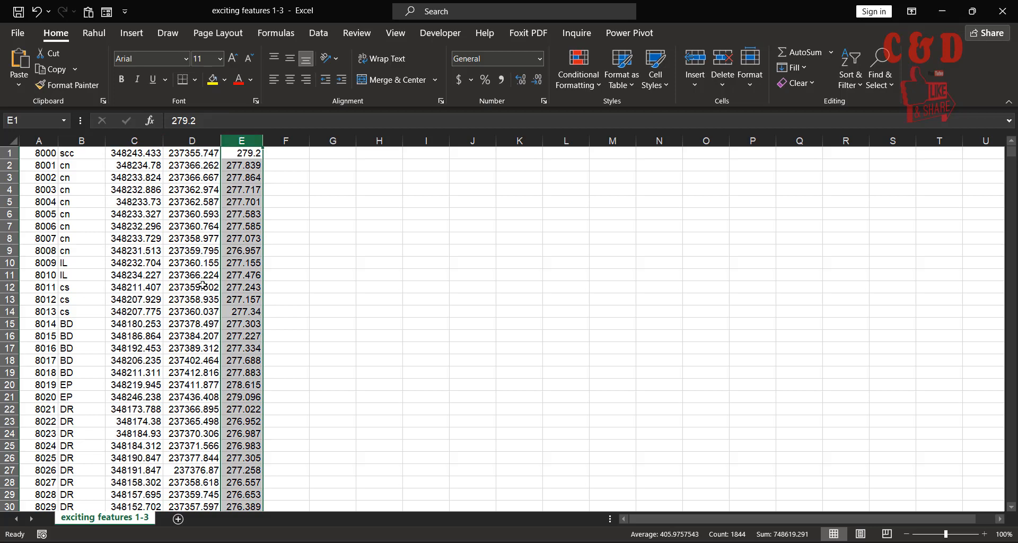
scroll(down, 3)
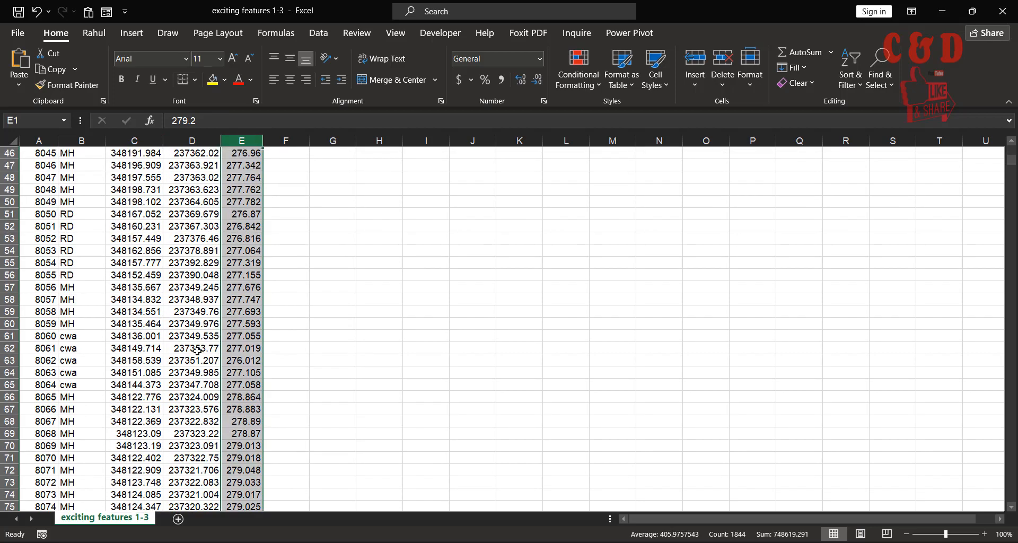
scroll(down, 3)
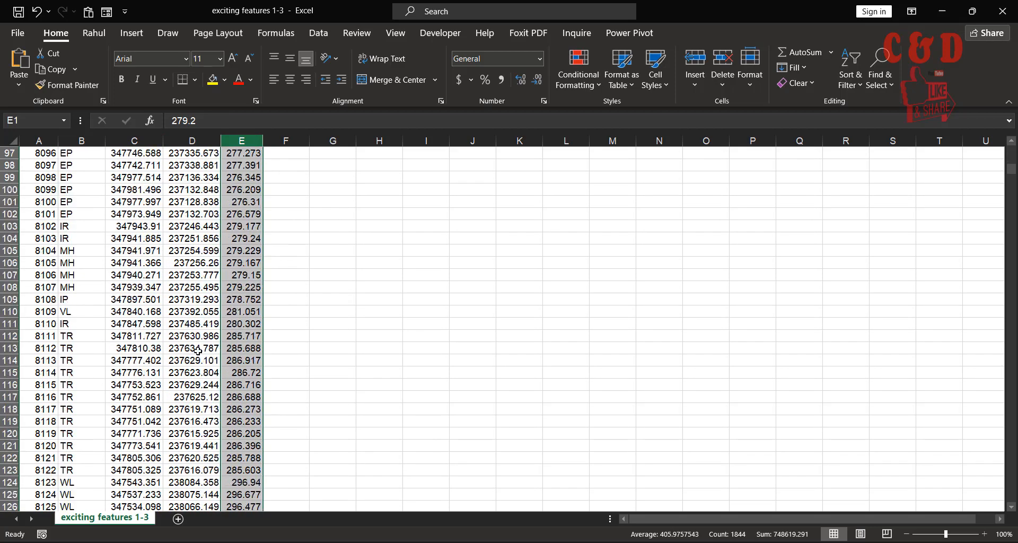
scroll(down, 3)
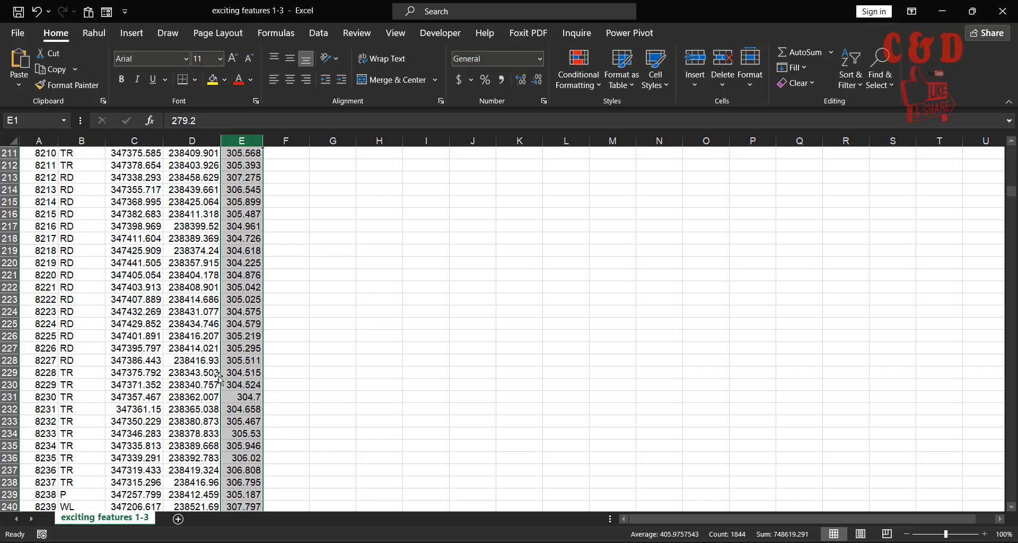
scroll(down, 3)
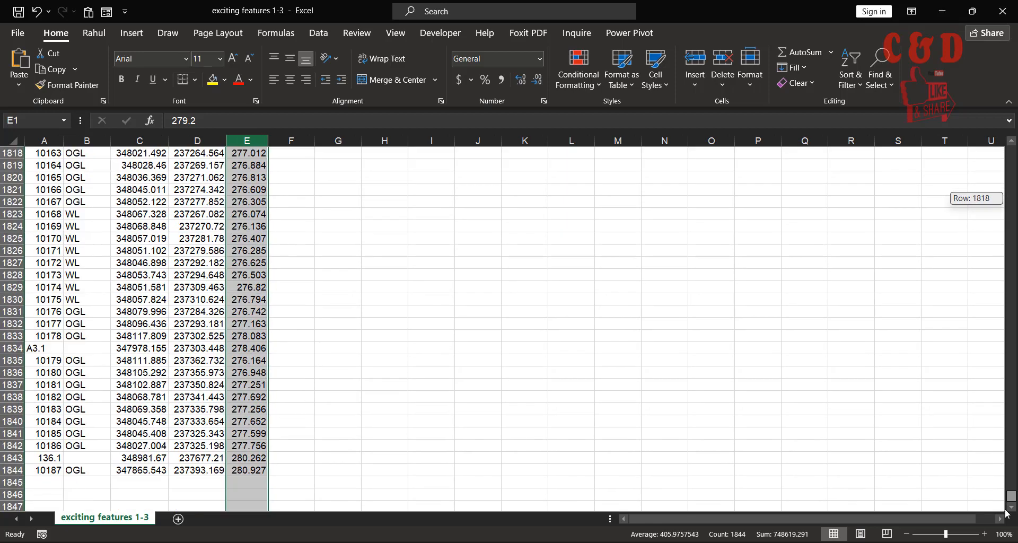
click(380, 361)
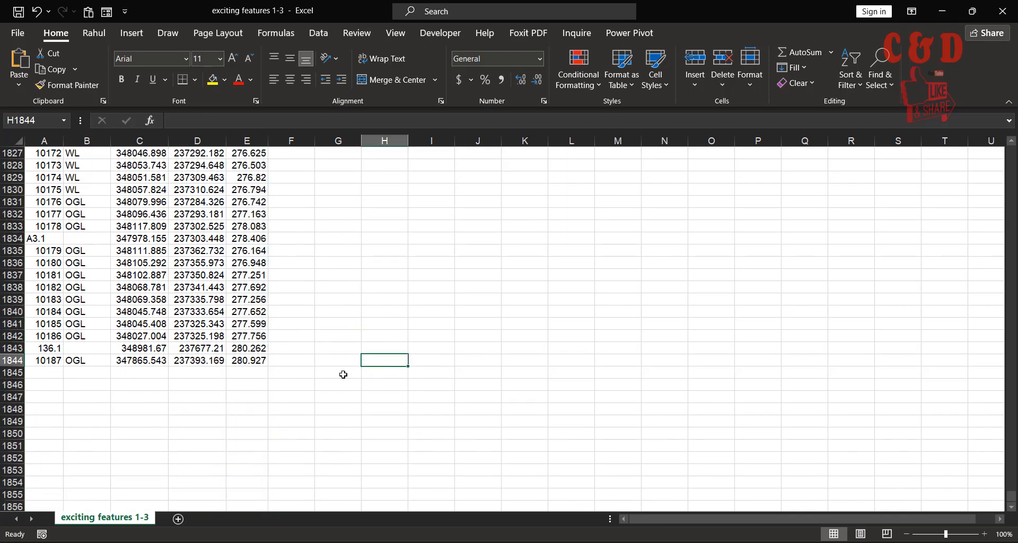
click(140, 374)
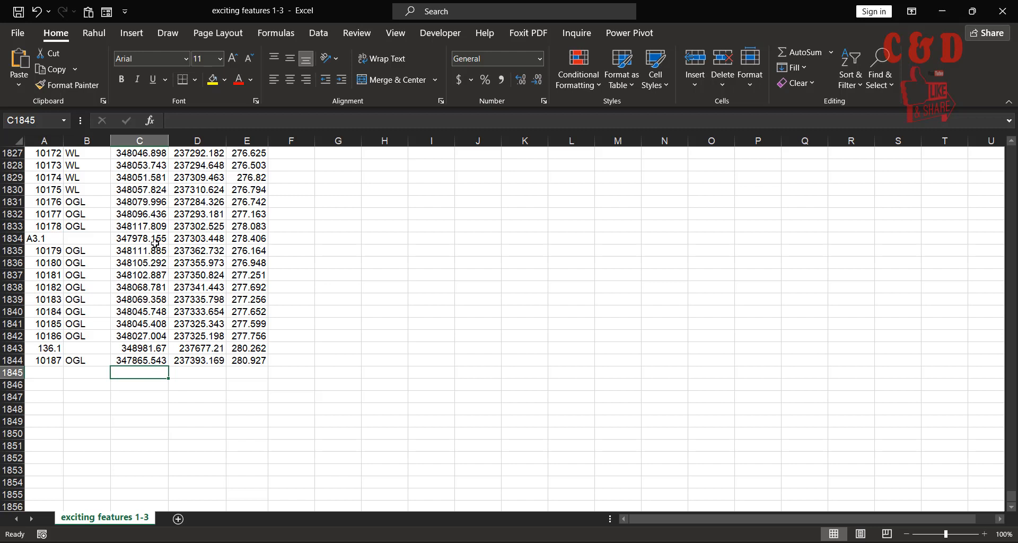
mouse_move(185, 232)
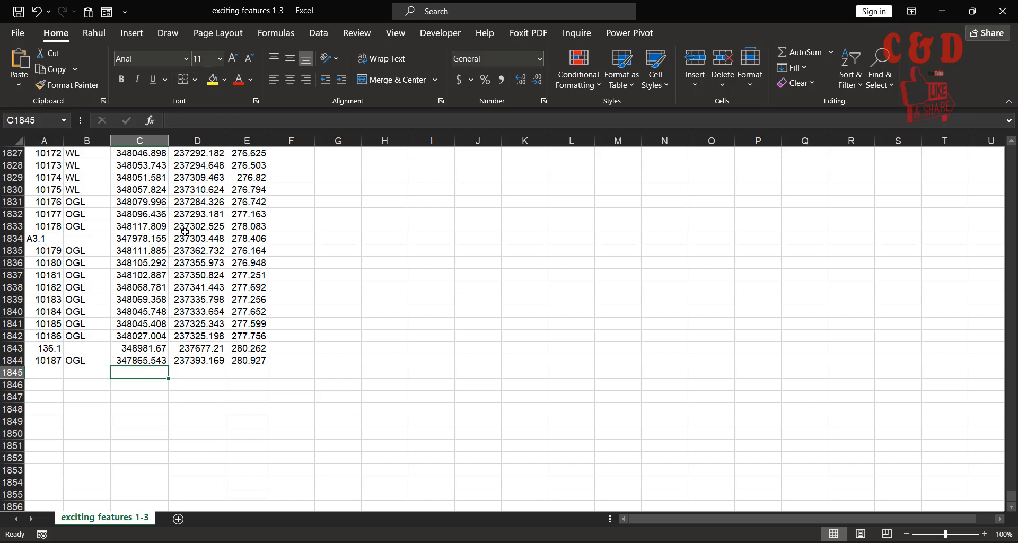
click(197, 239)
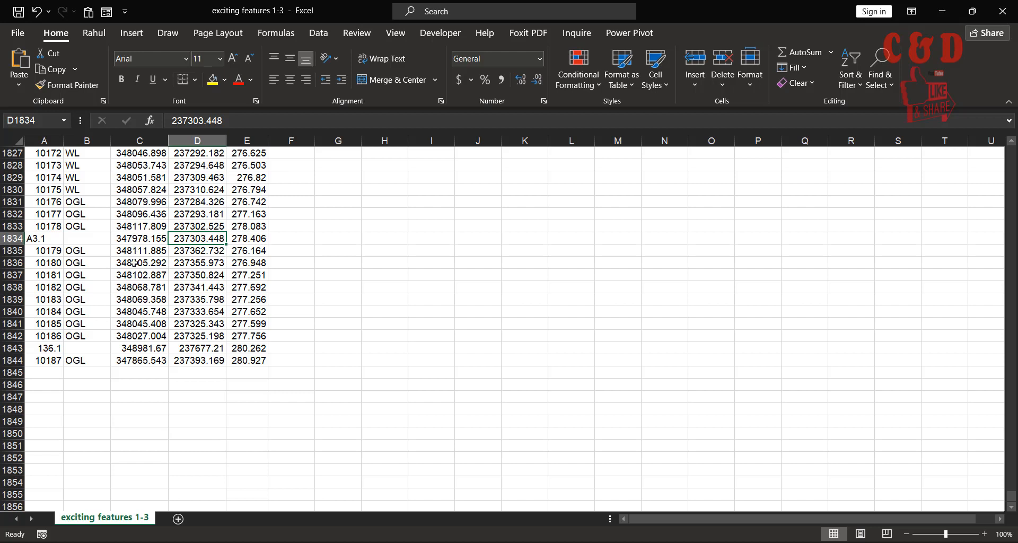
click(147, 373)
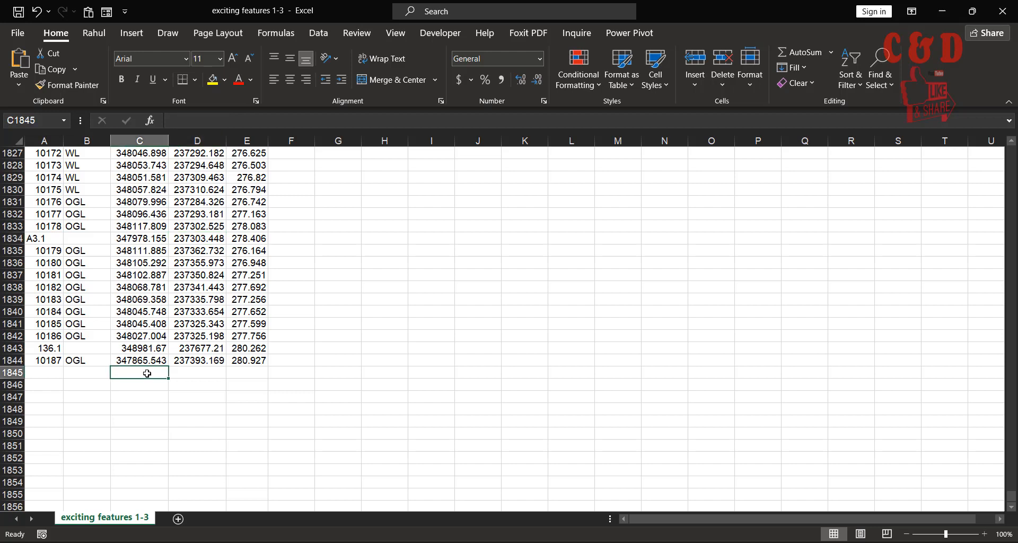
- Enter =MAX(C1:C1844) in C1845, giving the maximum coordinate 348981.67
double_click(146, 373)
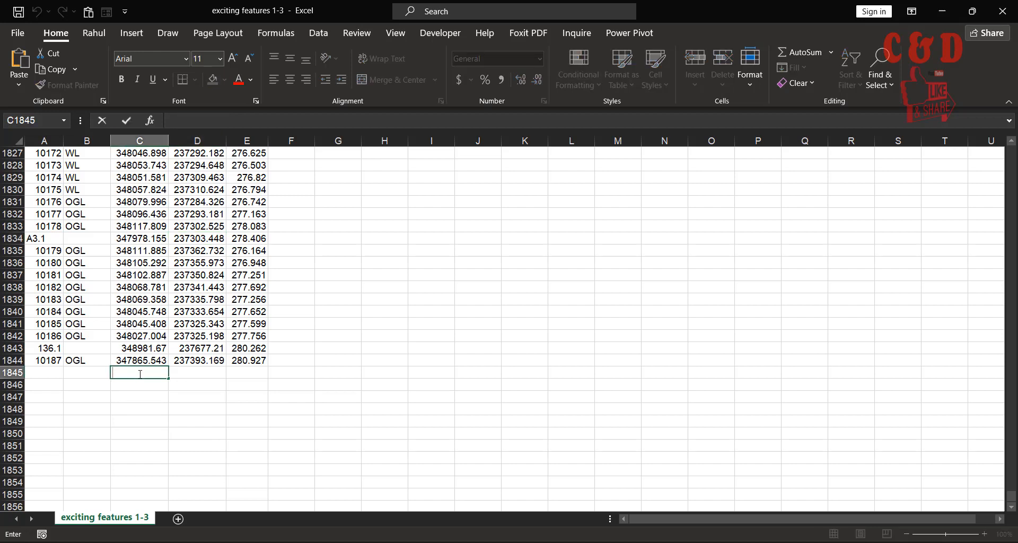
text(=ma)
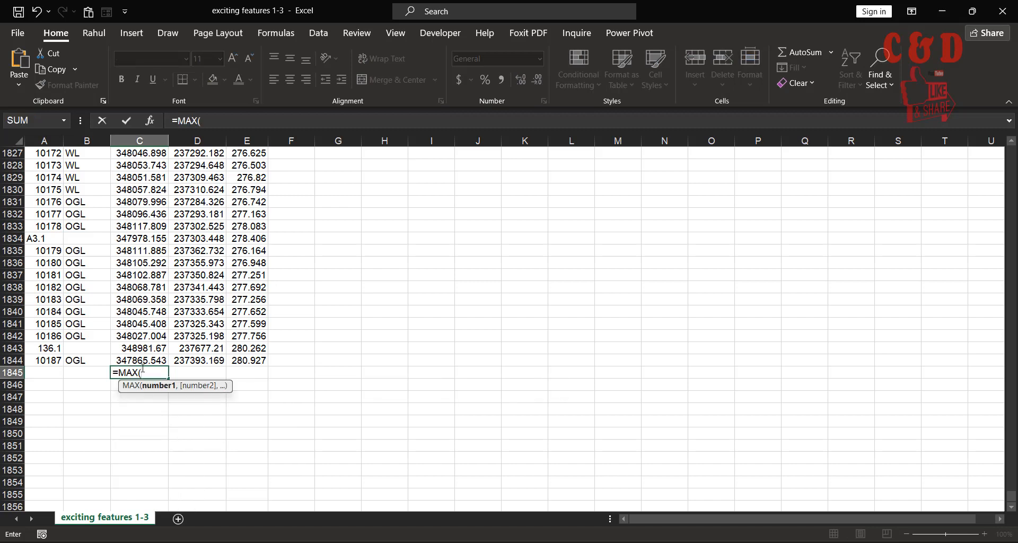
click(139, 361)
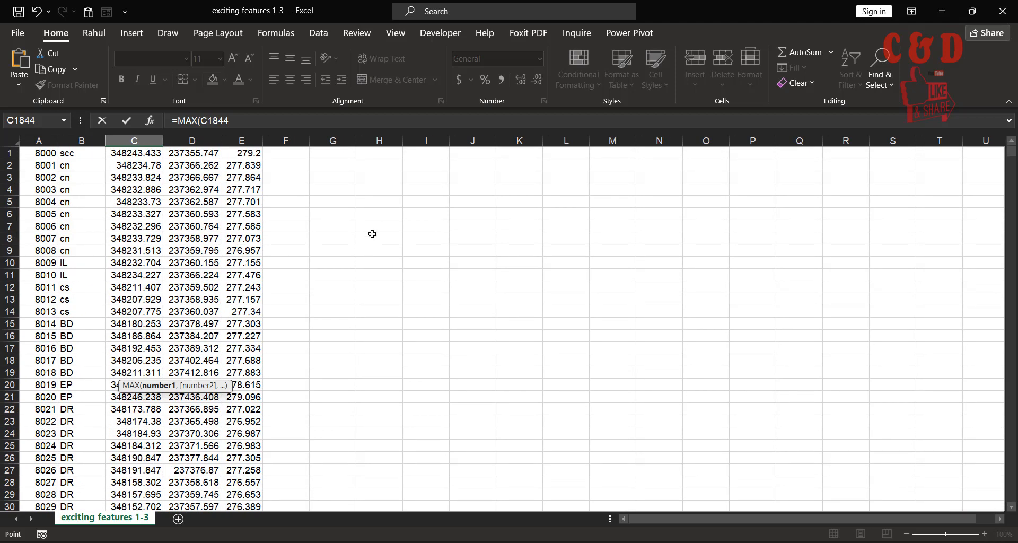
mouse_move(153, 154)
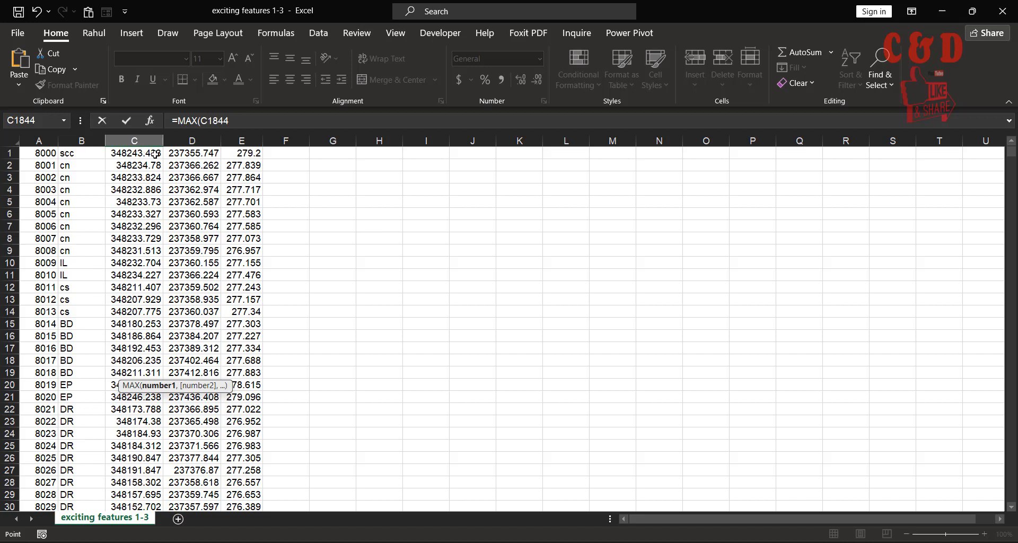
click(133, 153)
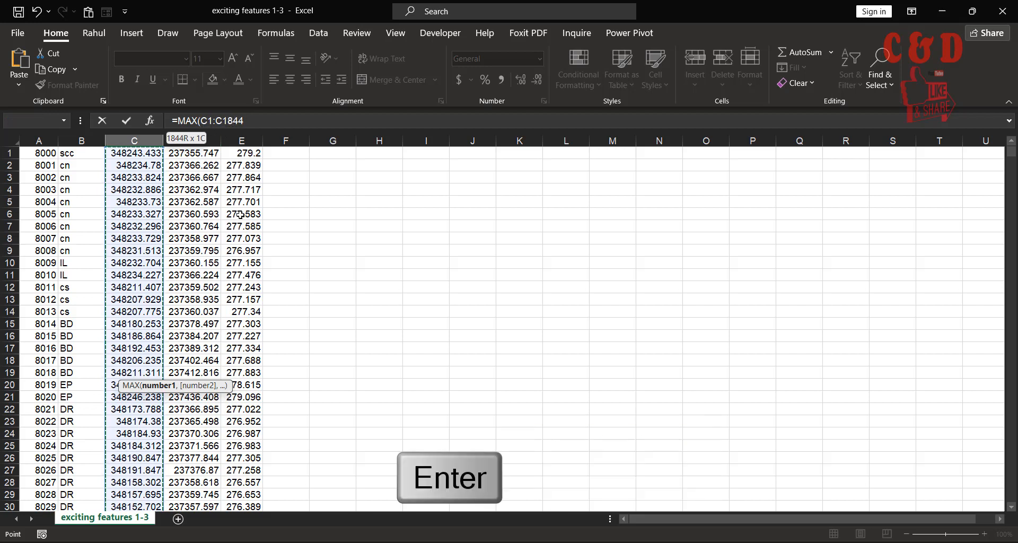
key(Enter)
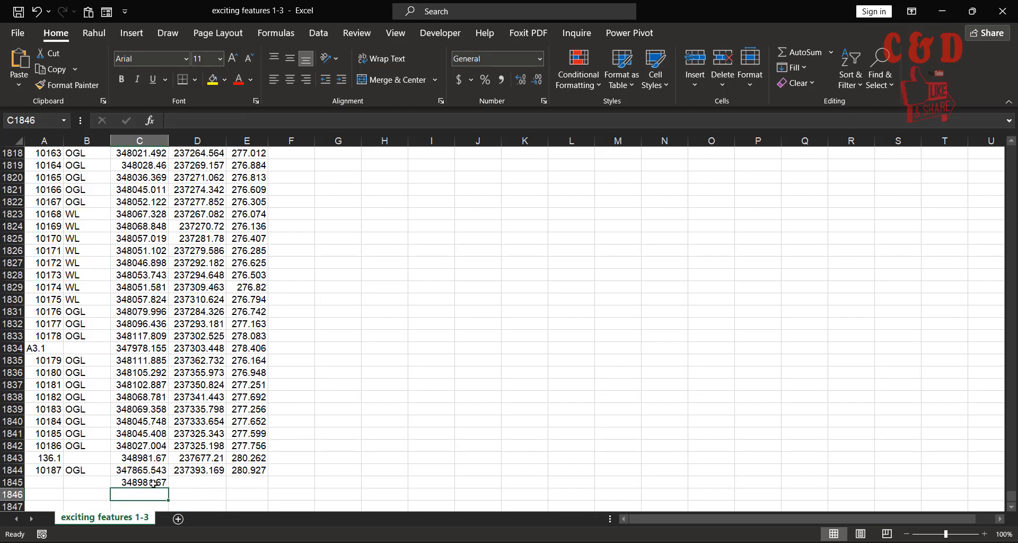
- Enter =MIN(C1:C1844) in C1846, giving the minimum 342275.077, and move to C1847
click(138, 482)
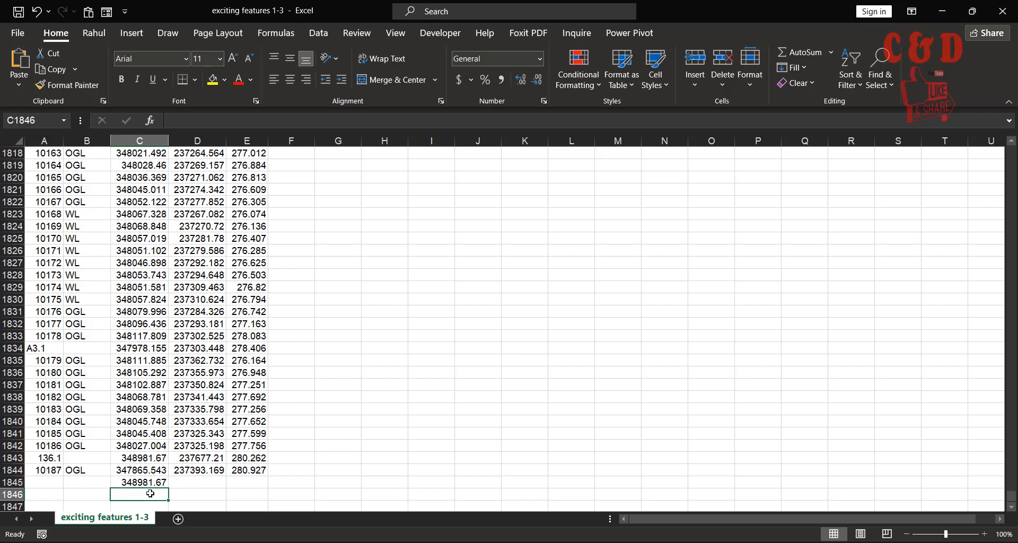
click(139, 482)
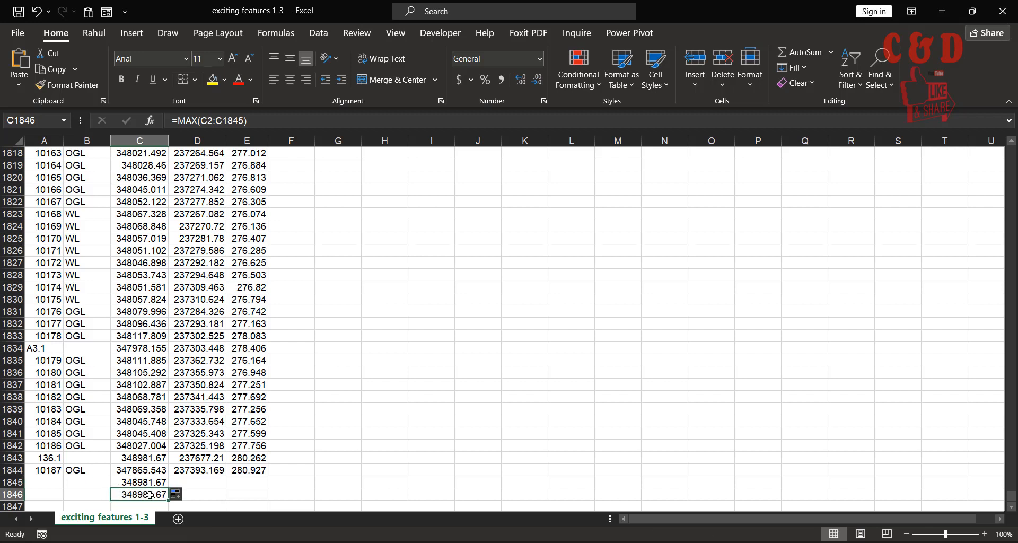
mouse_move(214, 121)
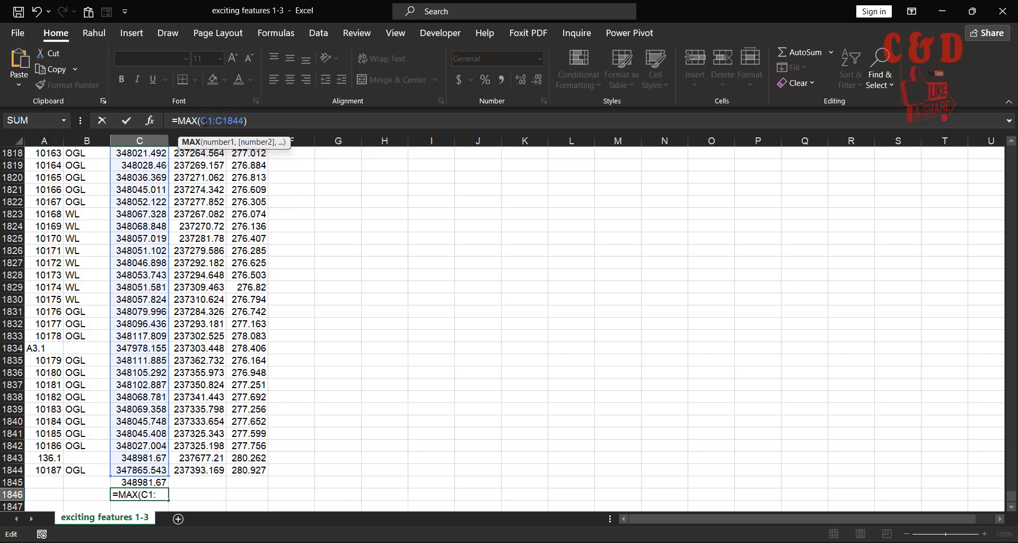
text(Min(C1:)
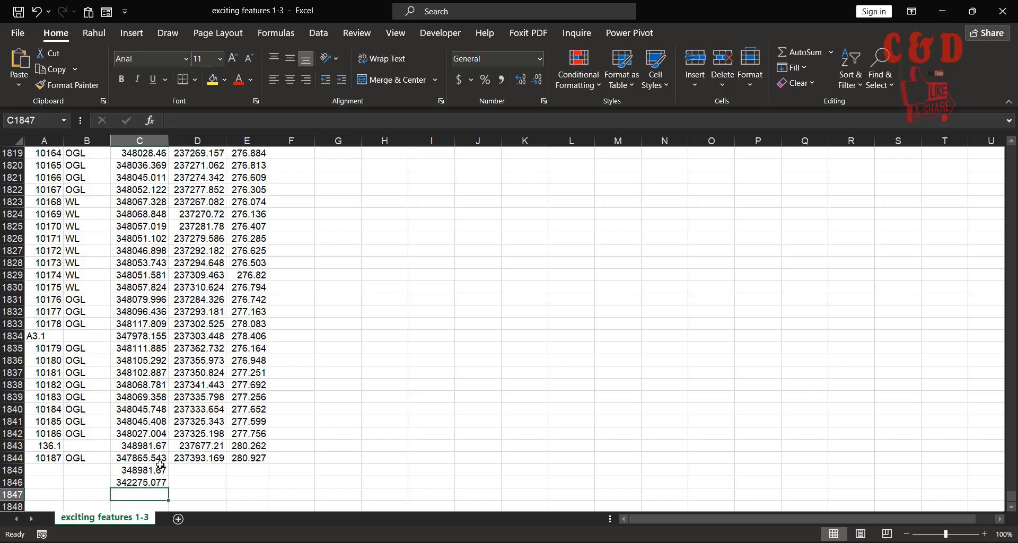
click(138, 483)
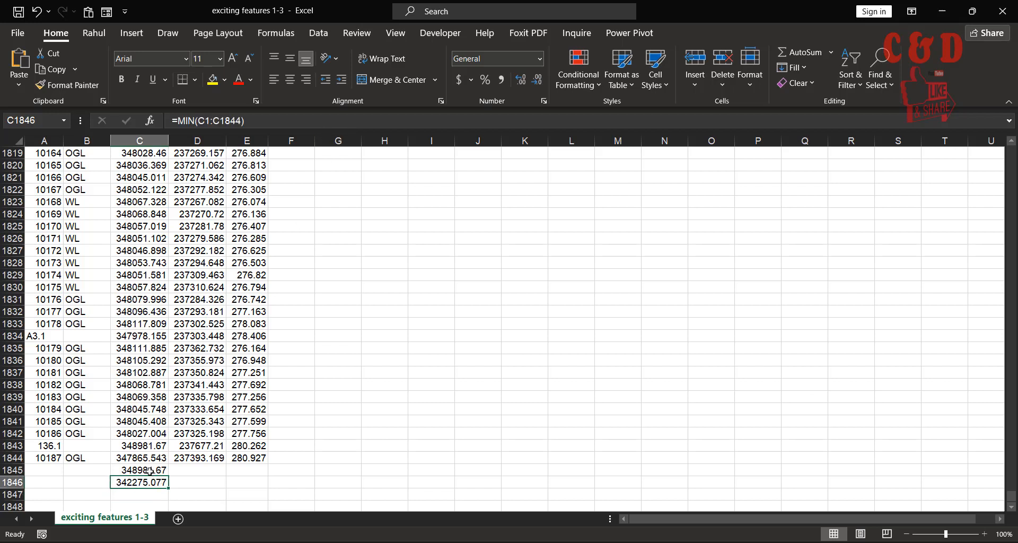
click(143, 471)
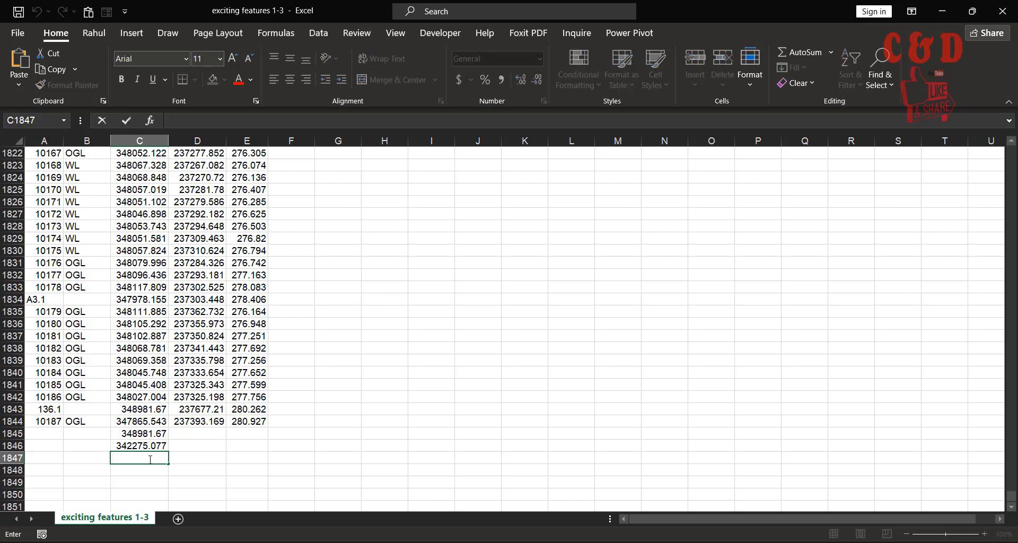
- Enter =AVERAGE(C1:C1844) in C1847, giving column C's average 345795.19
text(=av)
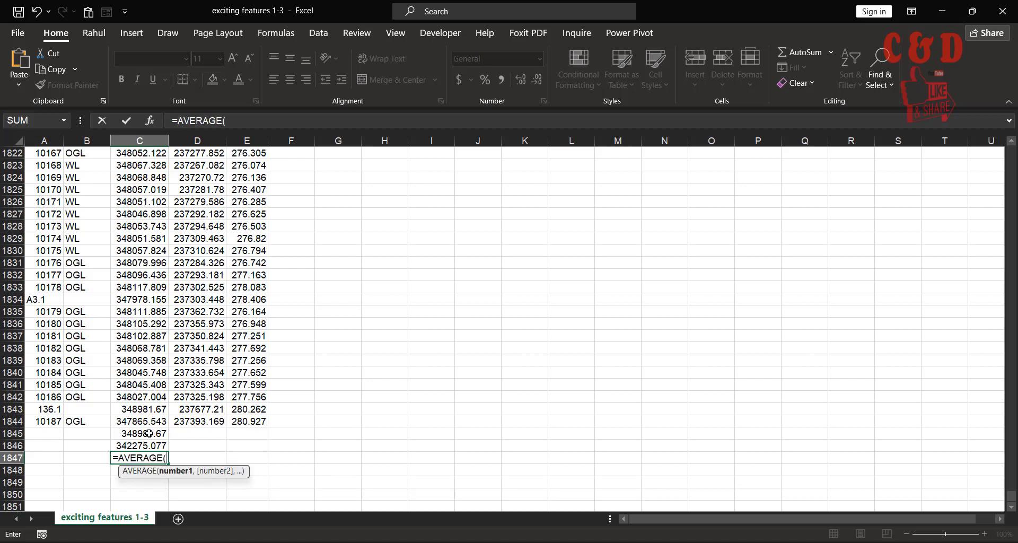
click(140, 421)
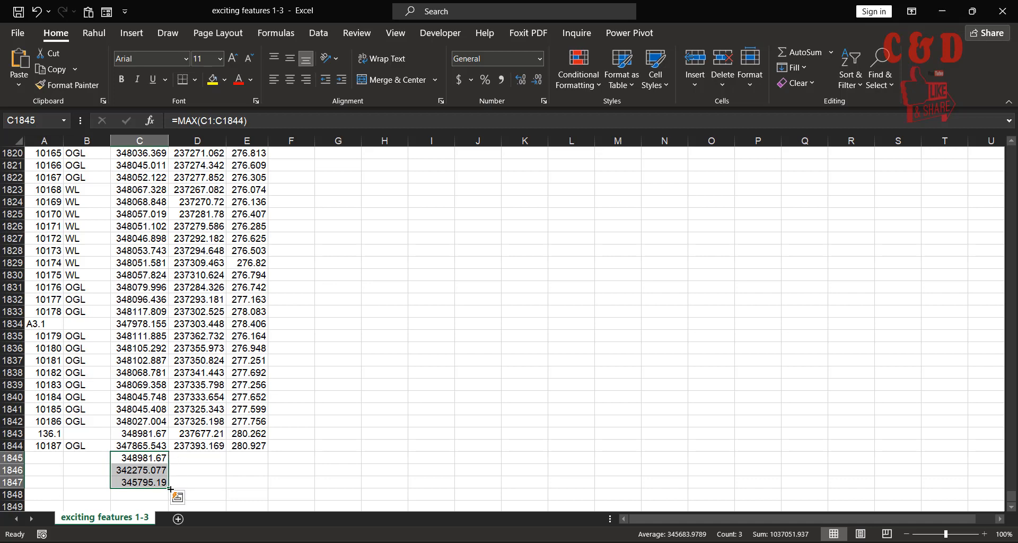
- Fill the MAX/MIN/AVERAGE formulas from C1845:C1847 into column D and check them
scroll(down, 3)
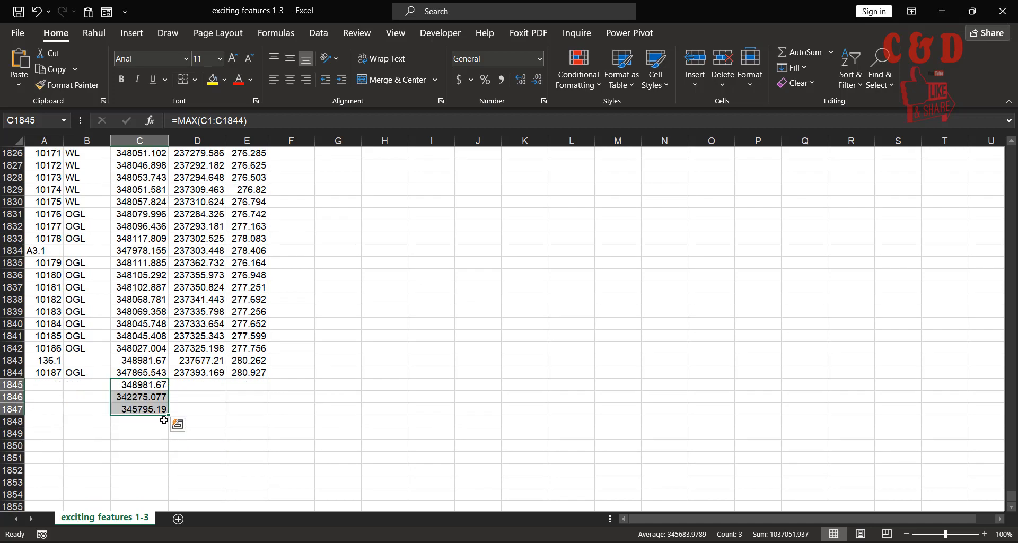
mouse_move(168, 417)
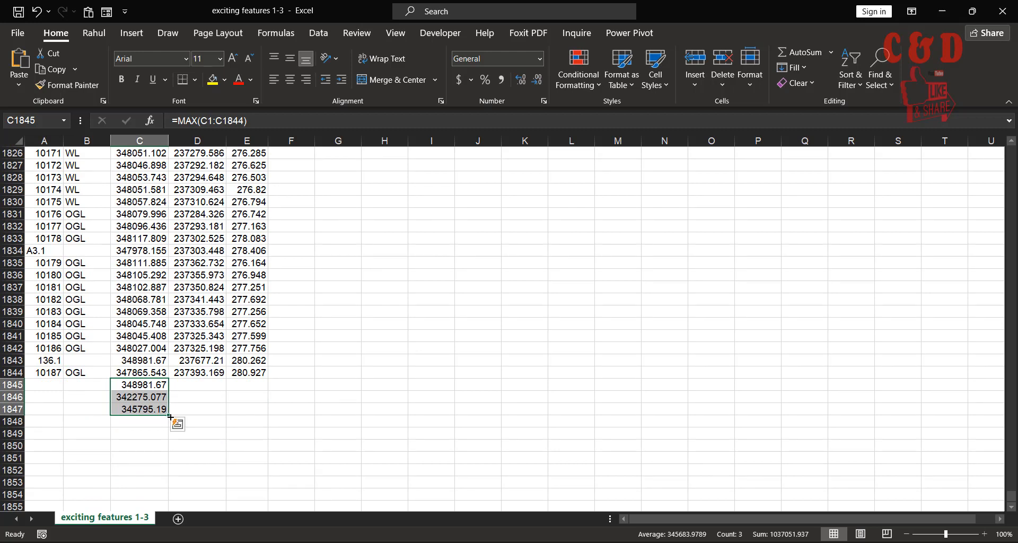
mouse_move(169, 418)
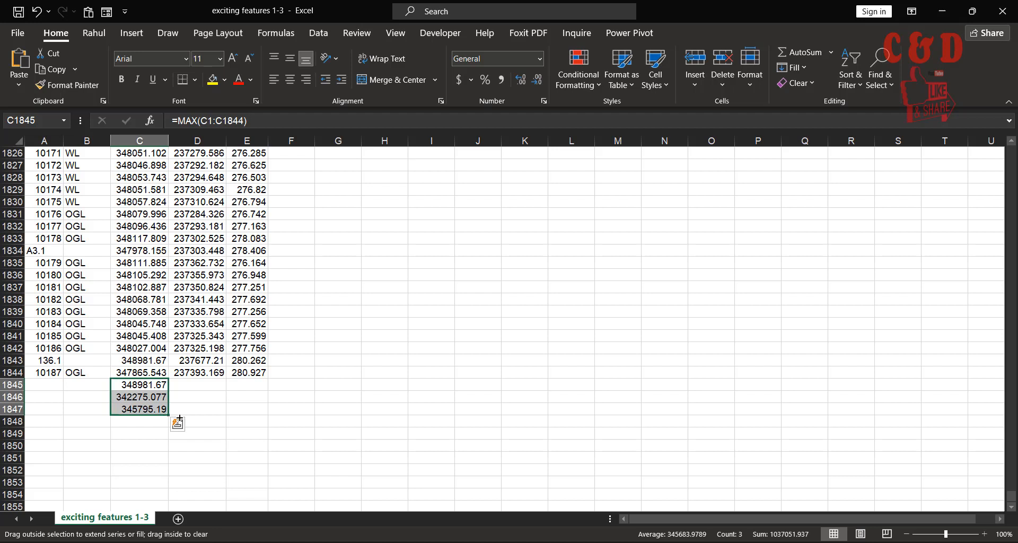
drag(168, 396, 217, 409)
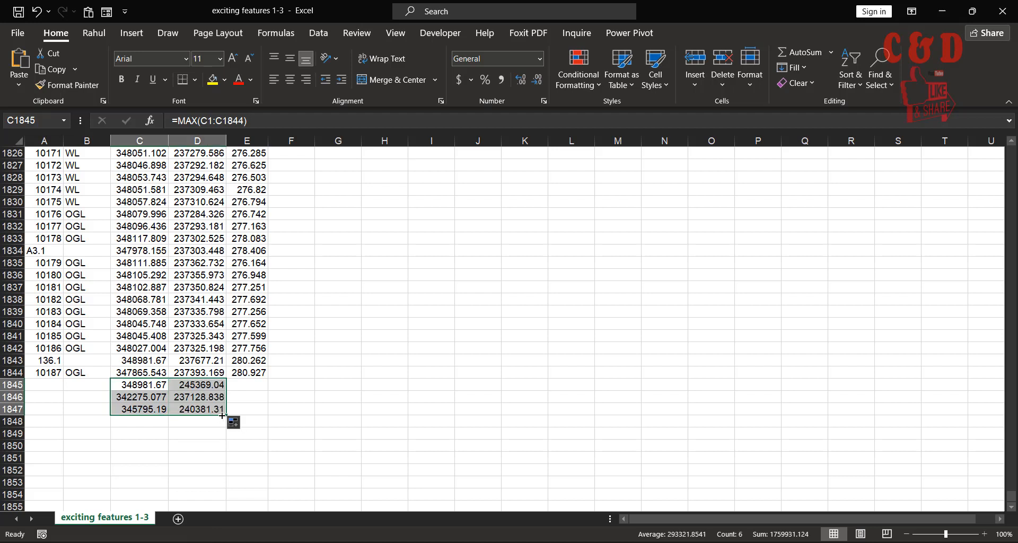
click(201, 385)
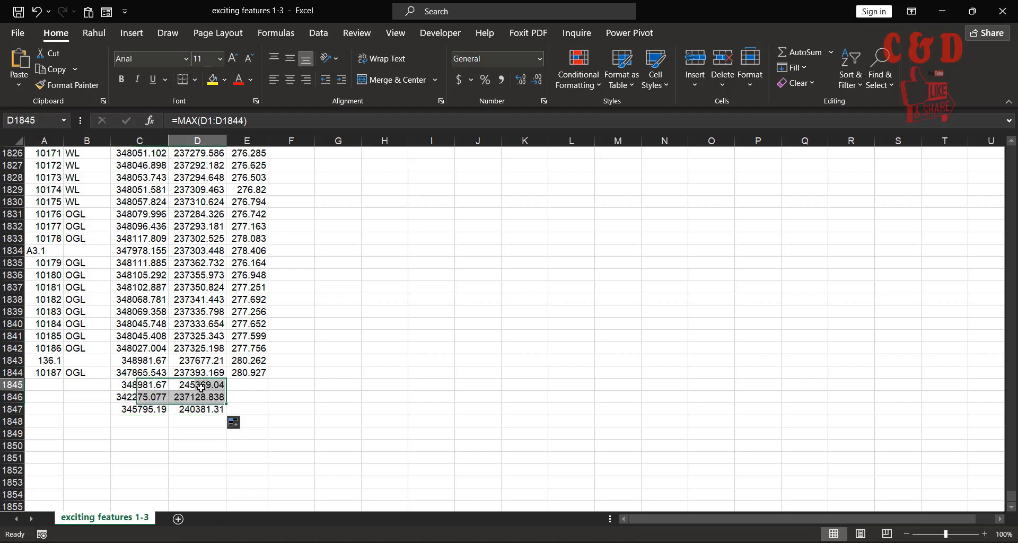
click(197, 409)
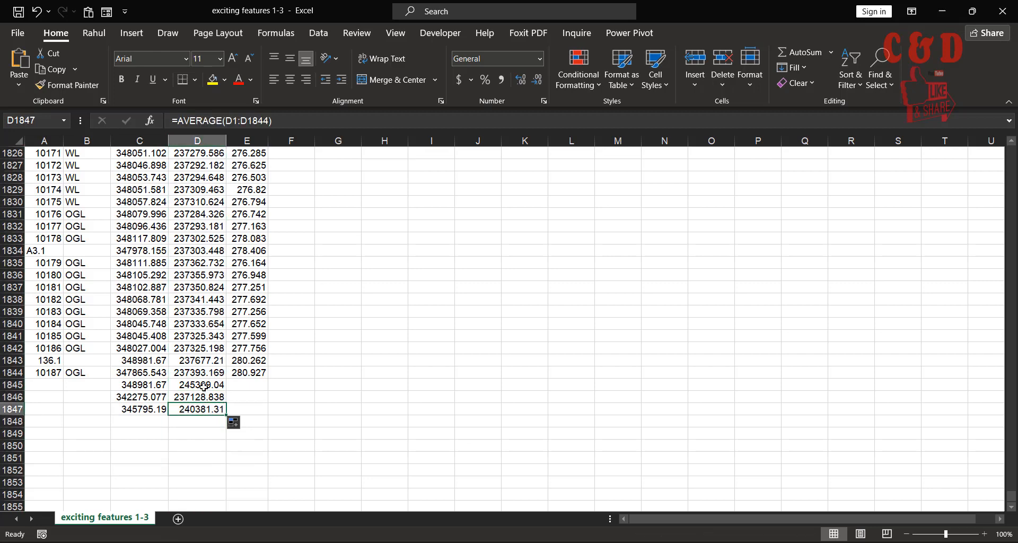
- Fill column D's summary rows into column E, revealing a 604.607 maximum elevation
drag(197, 384, 197, 409)
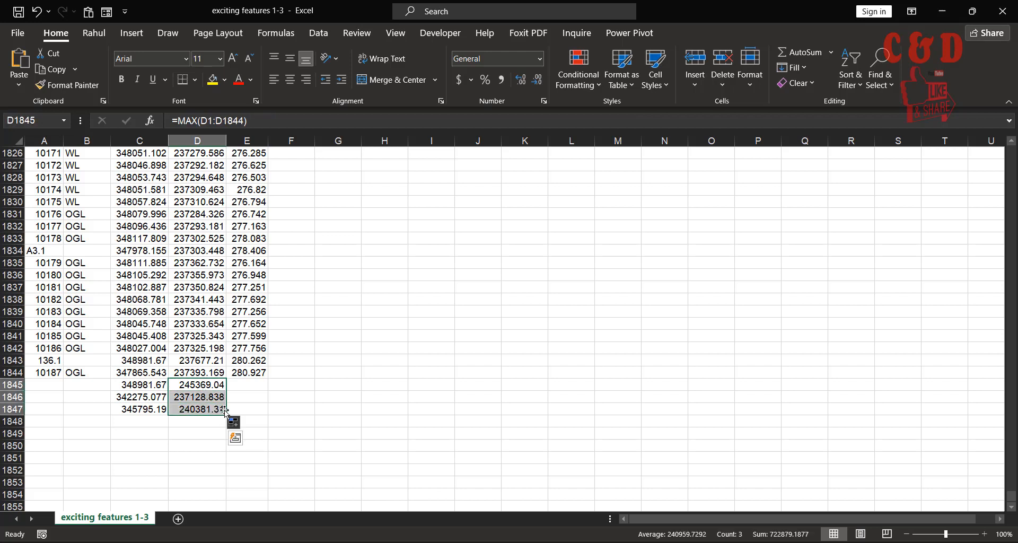
drag(197, 410, 247, 409)
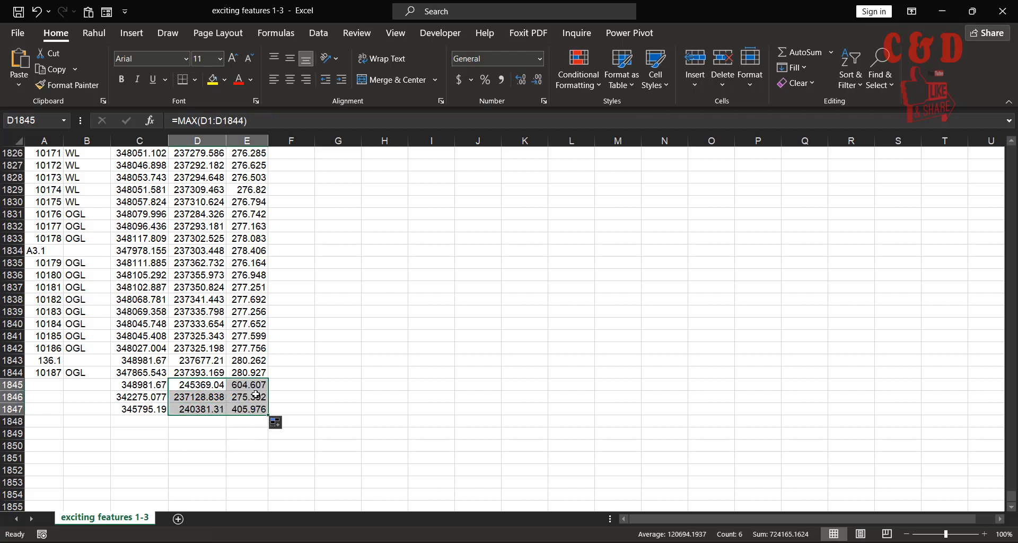
click(248, 385)
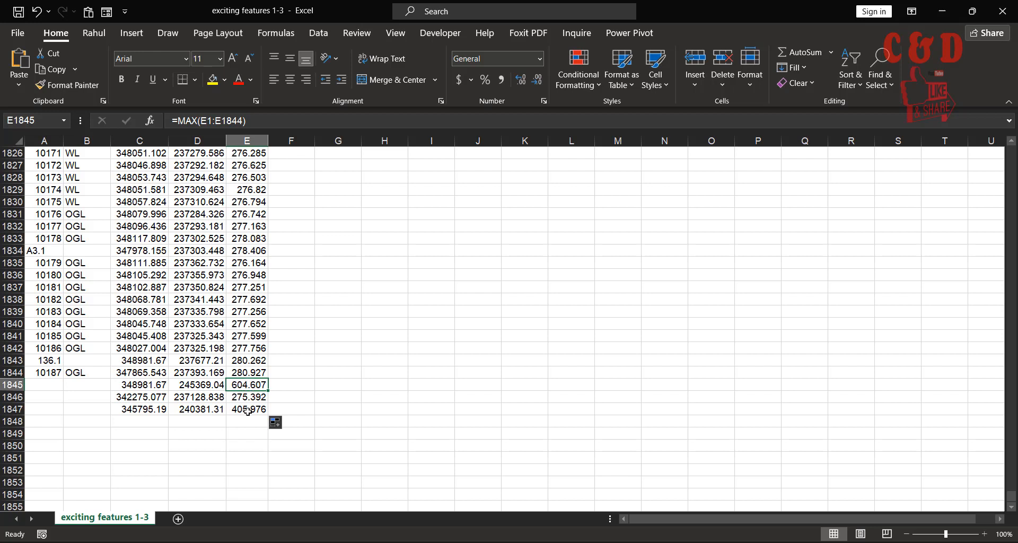
click(249, 410)
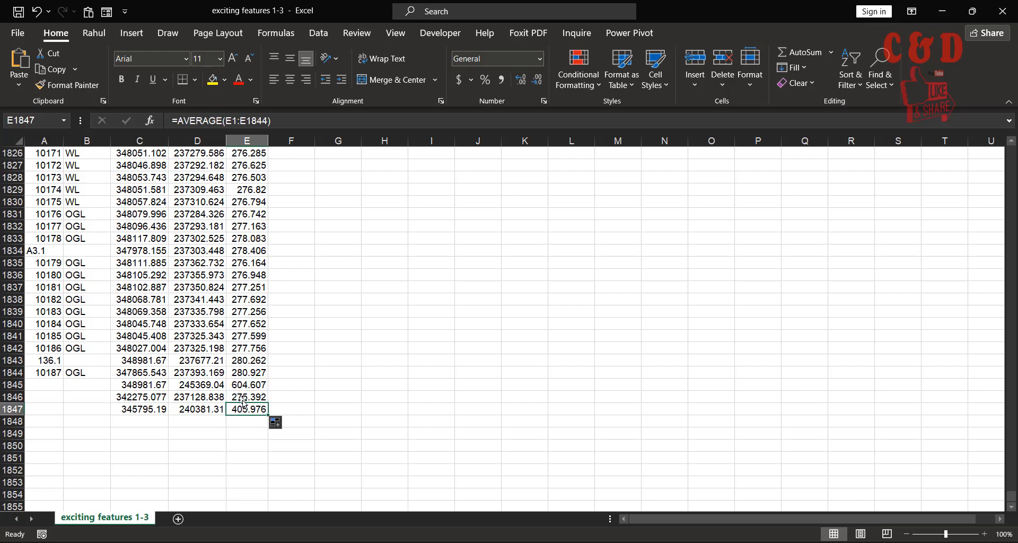
click(248, 398)
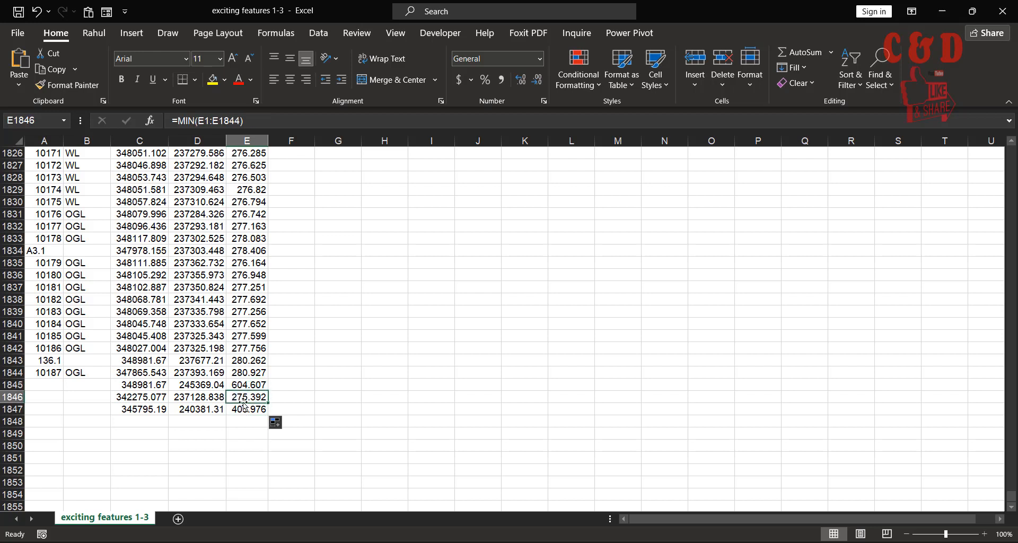
mouse_move(255, 397)
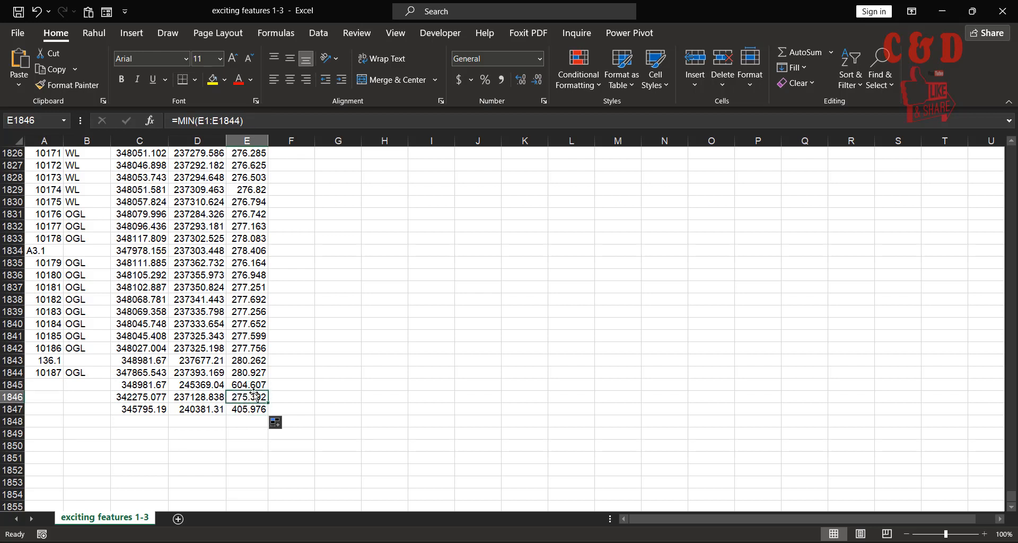
click(248, 385)
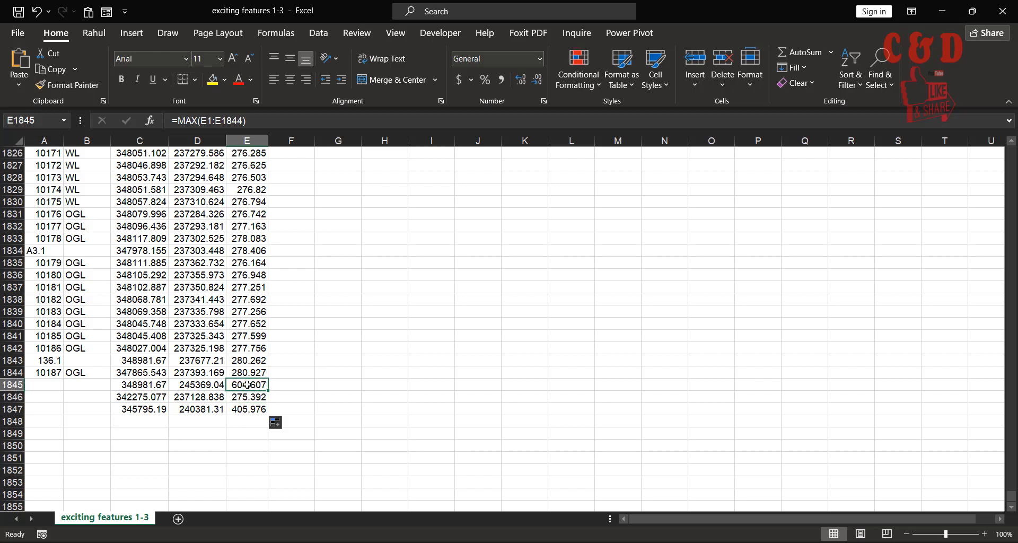
mouse_move(450, 373)
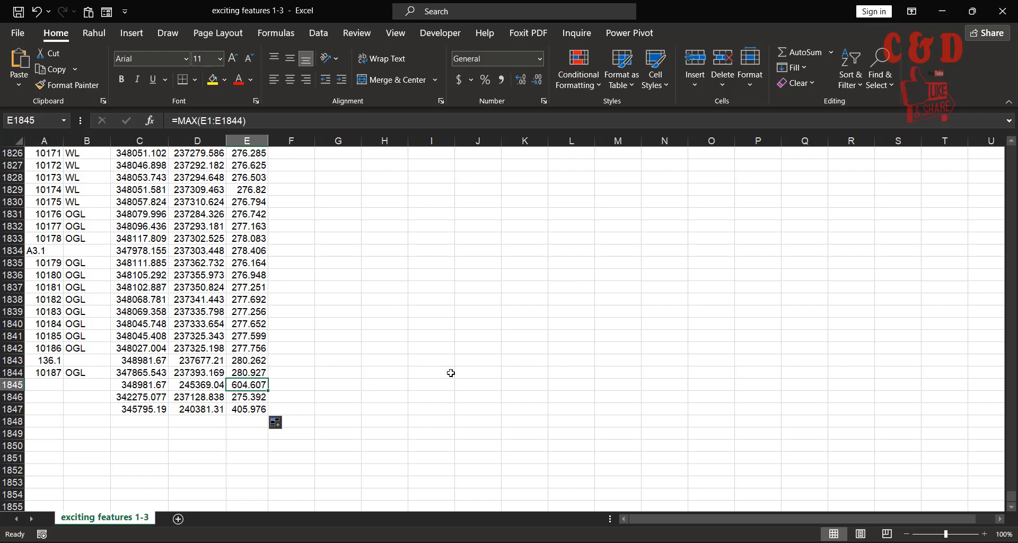
- Search the sheet for 604.607 with Find All, tracing it to station point stp 13.1 at row 1170
key(ctrl+f)
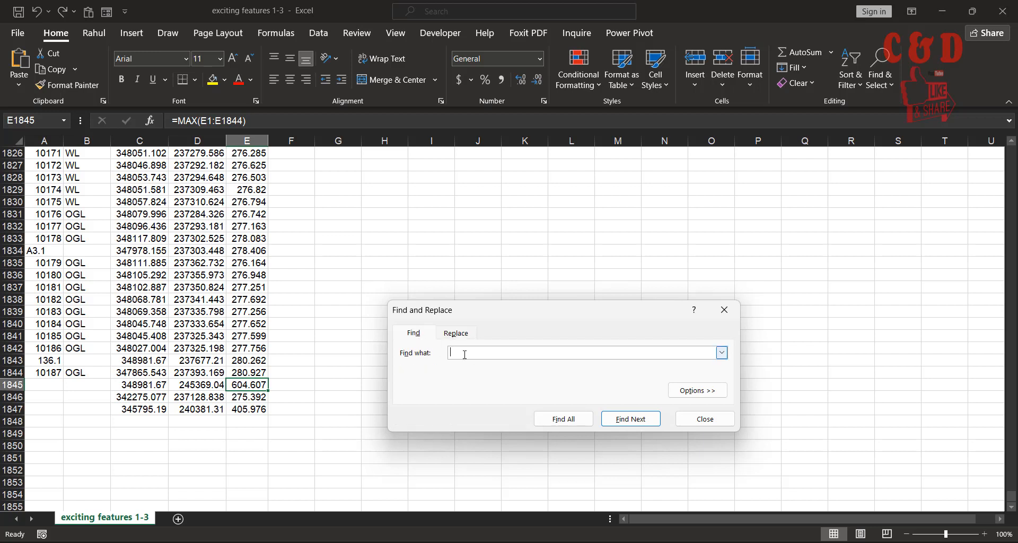
text(604.607)
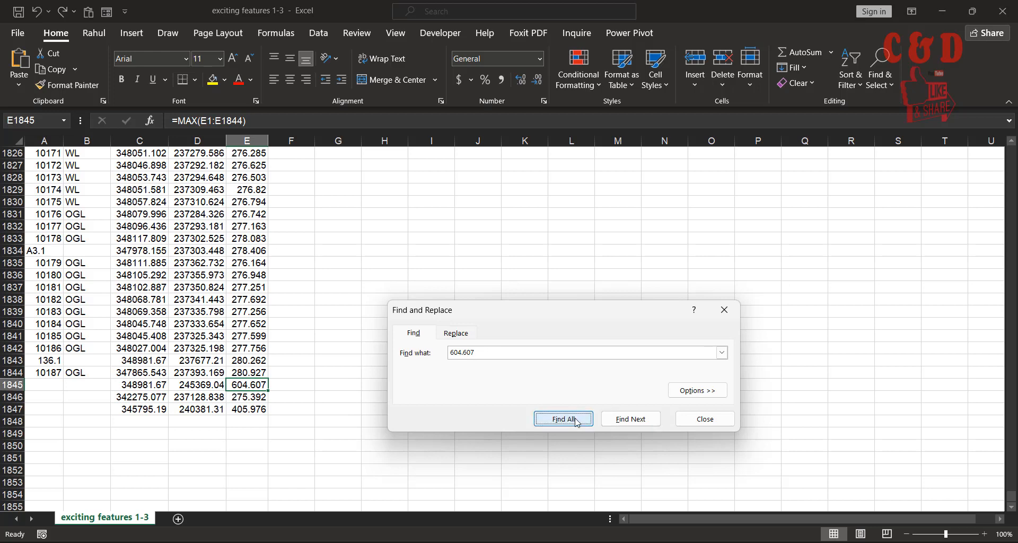
click(563, 418)
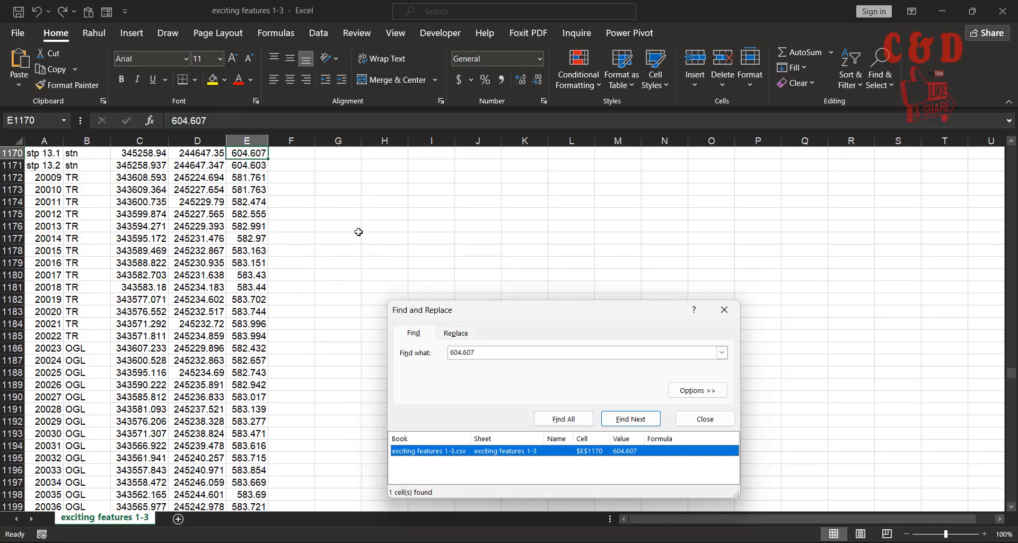
mouse_move(520, 418)
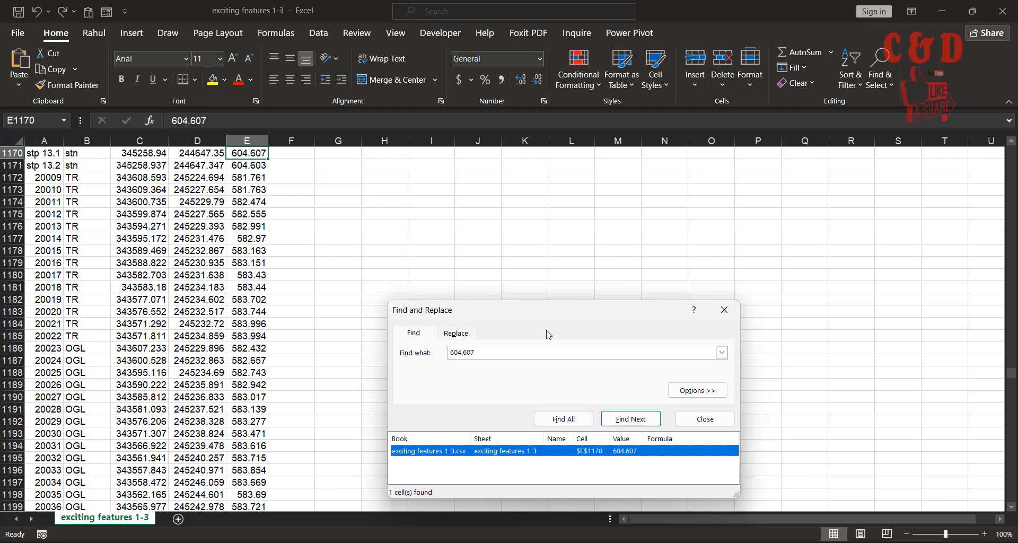
click(705, 419)
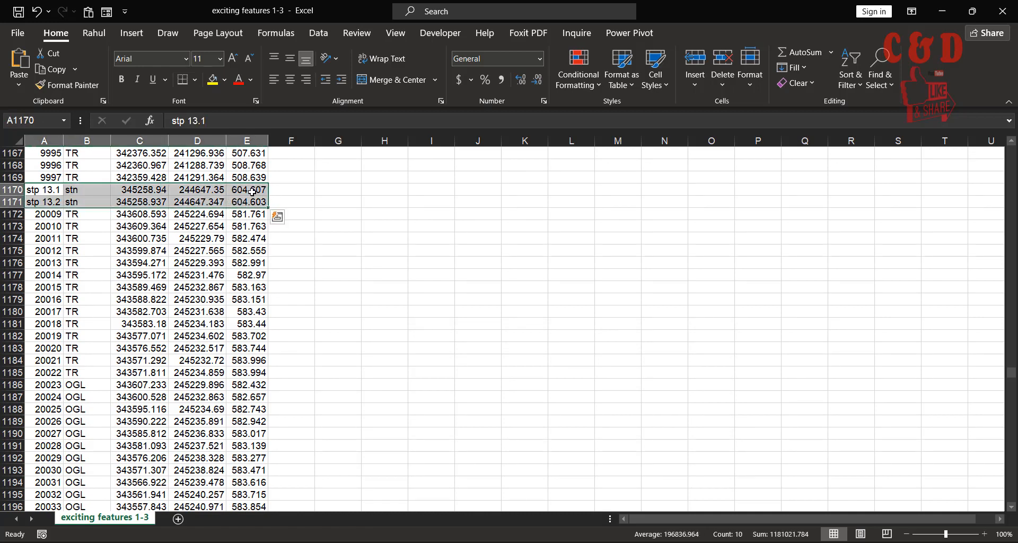
mouse_move(252, 251)
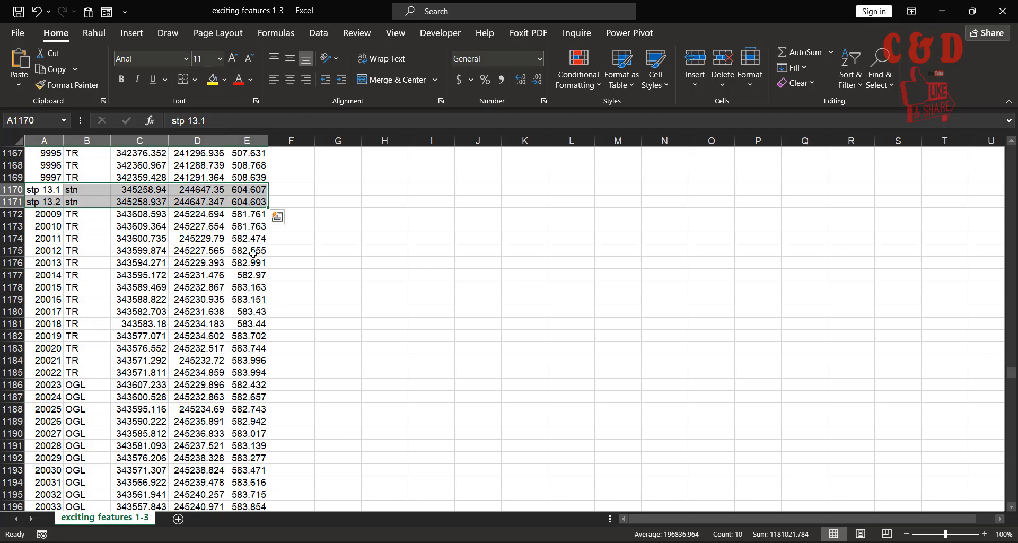